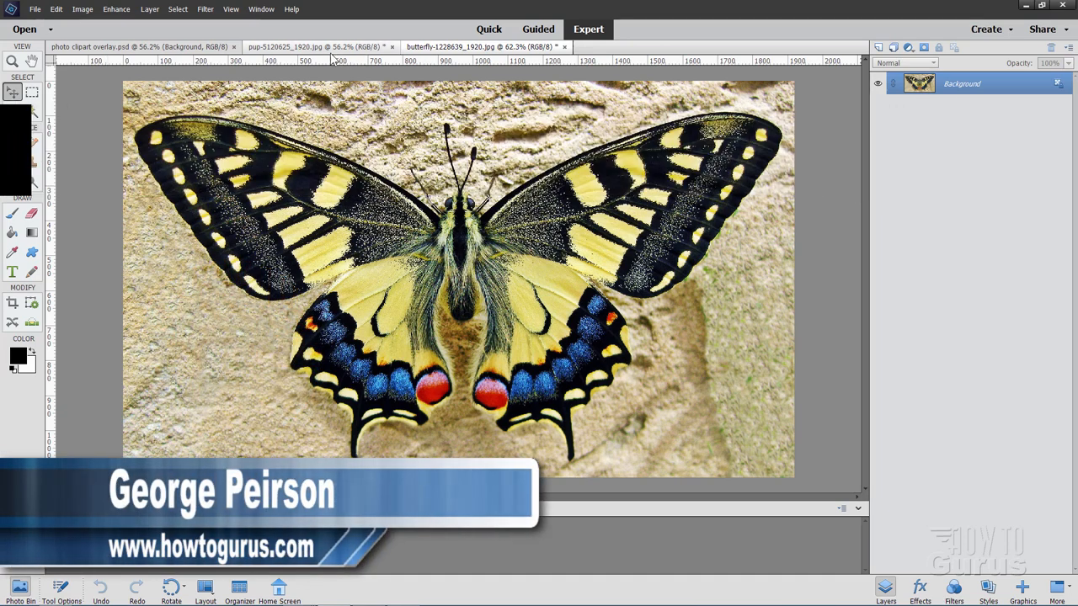
- Close the 'photo clipart overlay.psd' document, keeping the pup and butterfly photos open
left_click(291, 47)
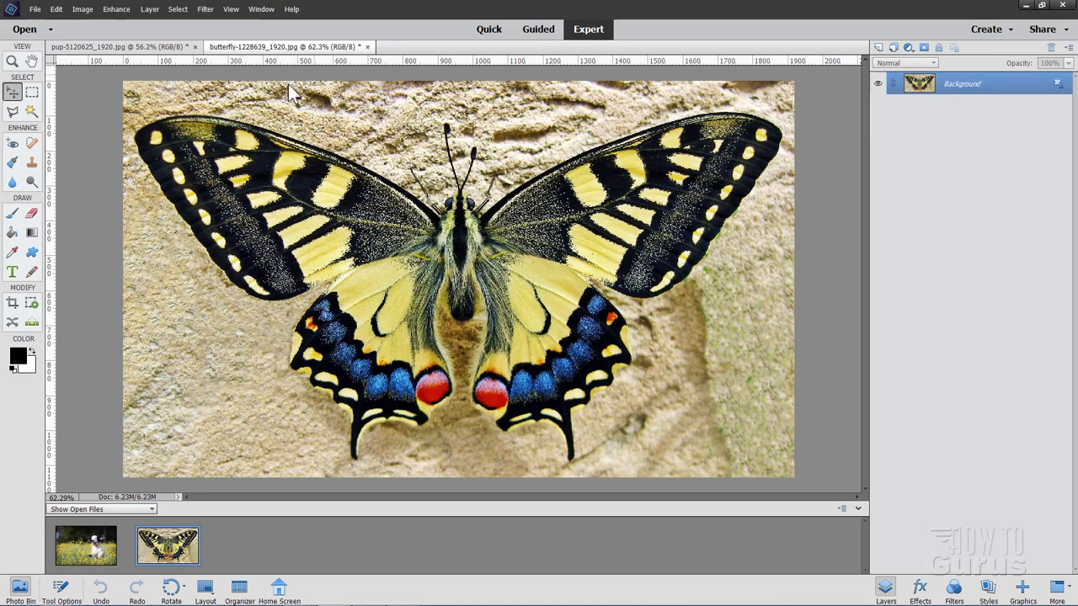
mouse_move(739, 353)
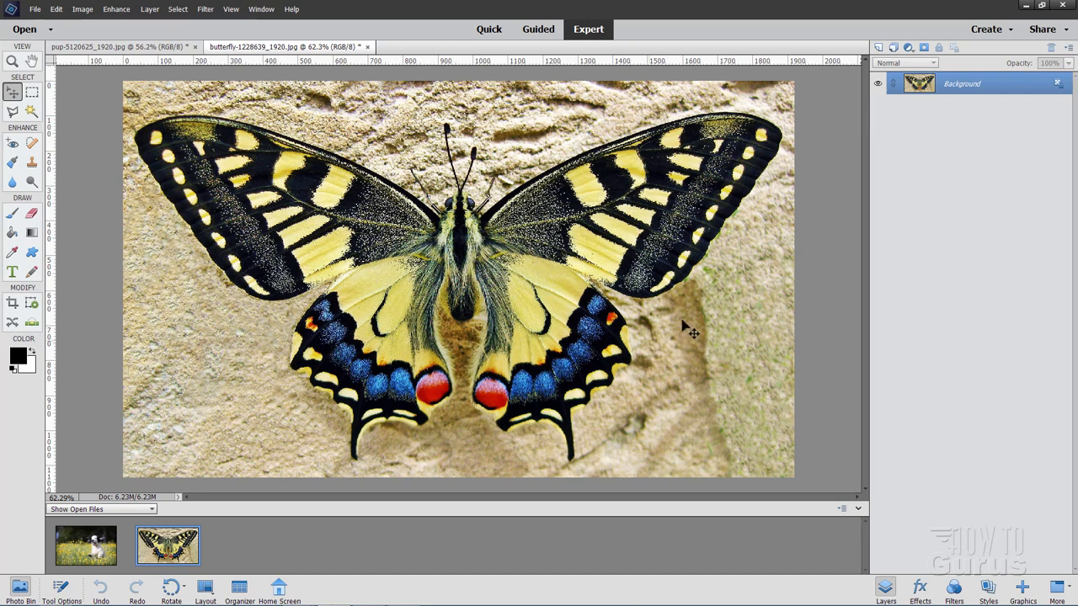
mouse_move(400, 143)
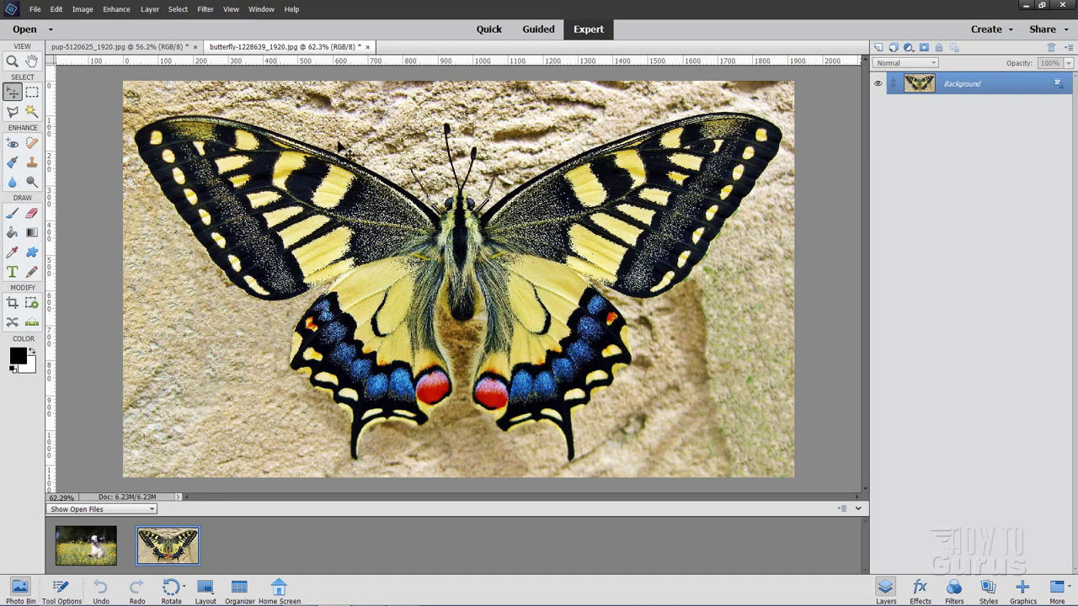
mouse_move(485, 210)
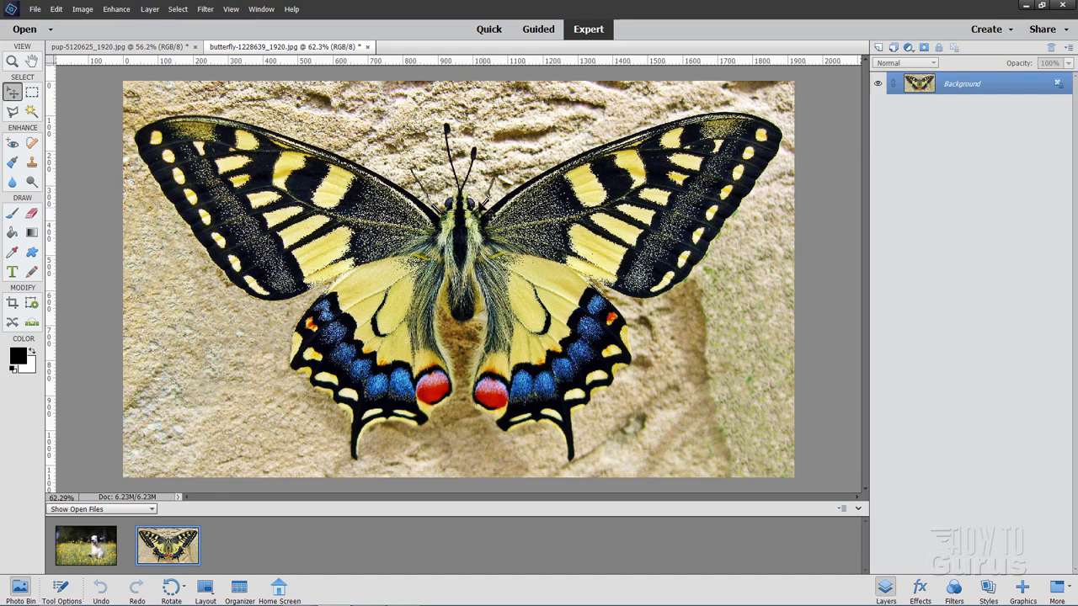
mouse_move(463, 181)
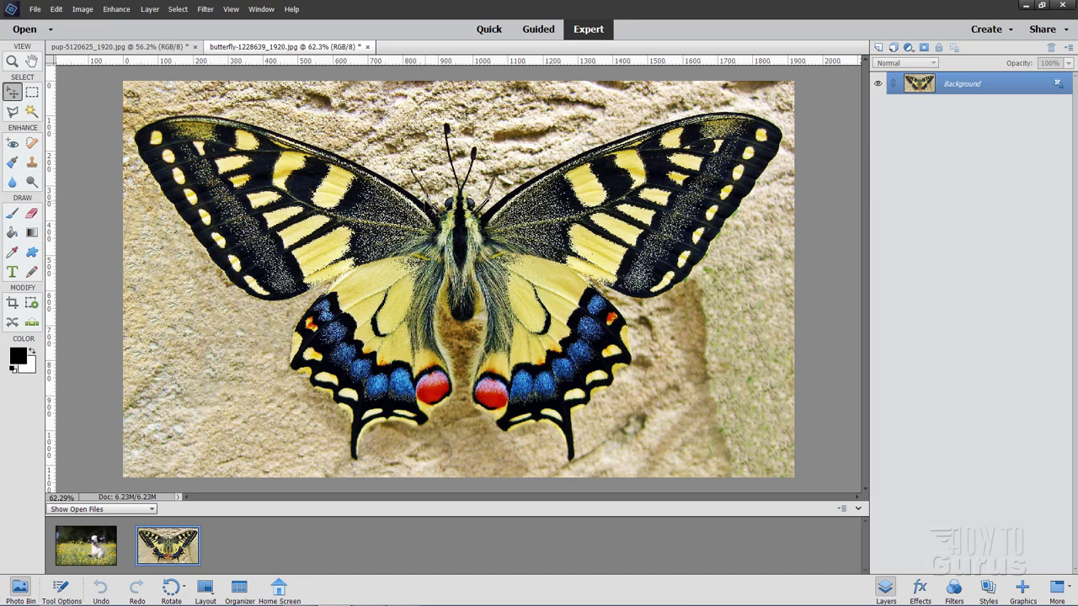
mouse_move(201, 139)
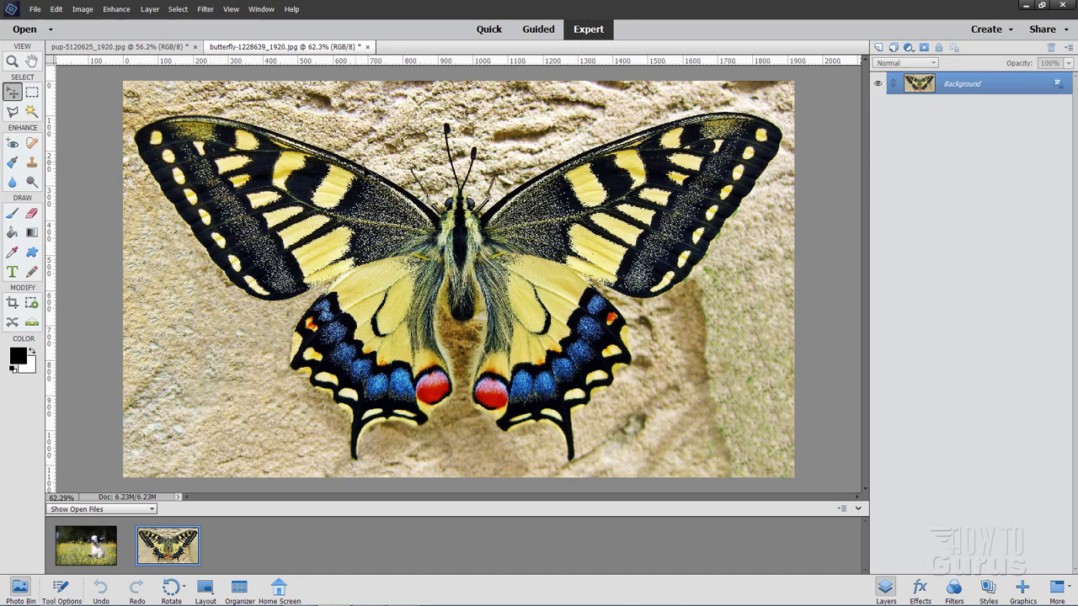
mouse_move(753, 130)
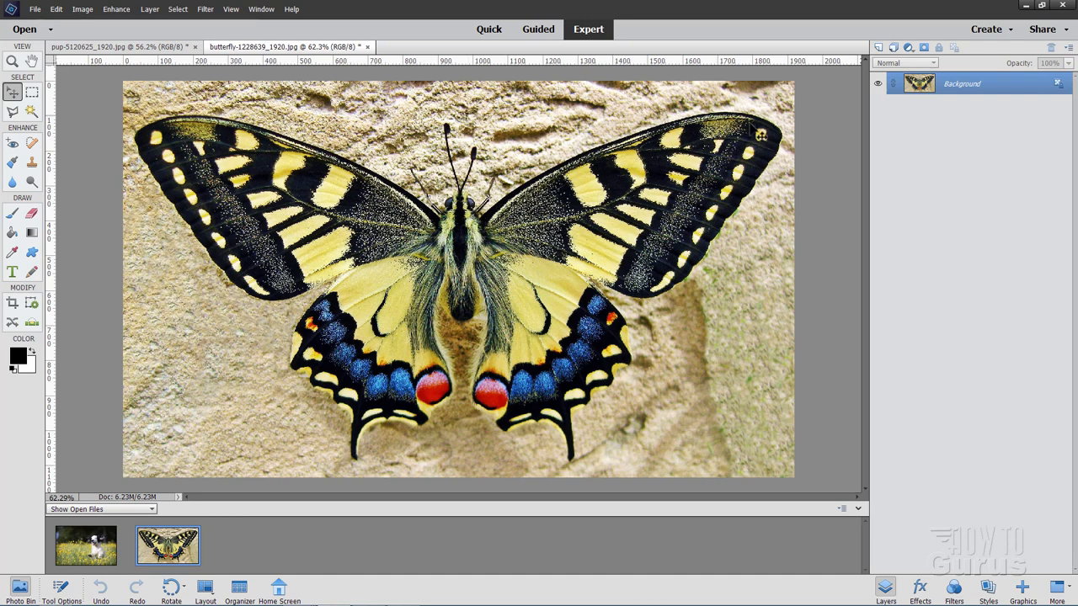
mouse_move(134, 122)
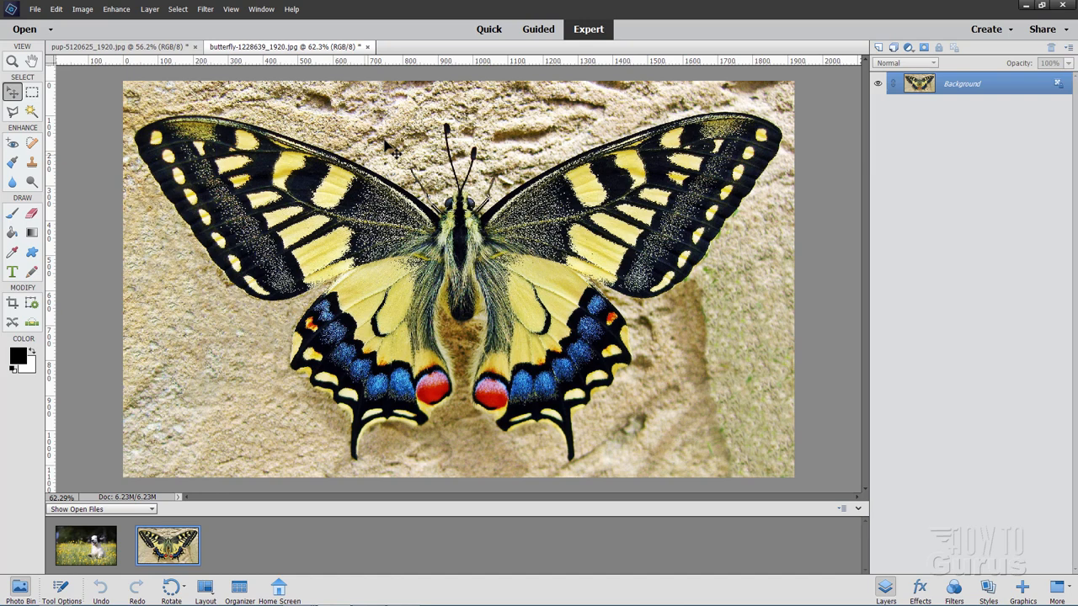
- Select the Polygonal Lasso tool with anti-aliasing on and zero feather
left_click(13, 112)
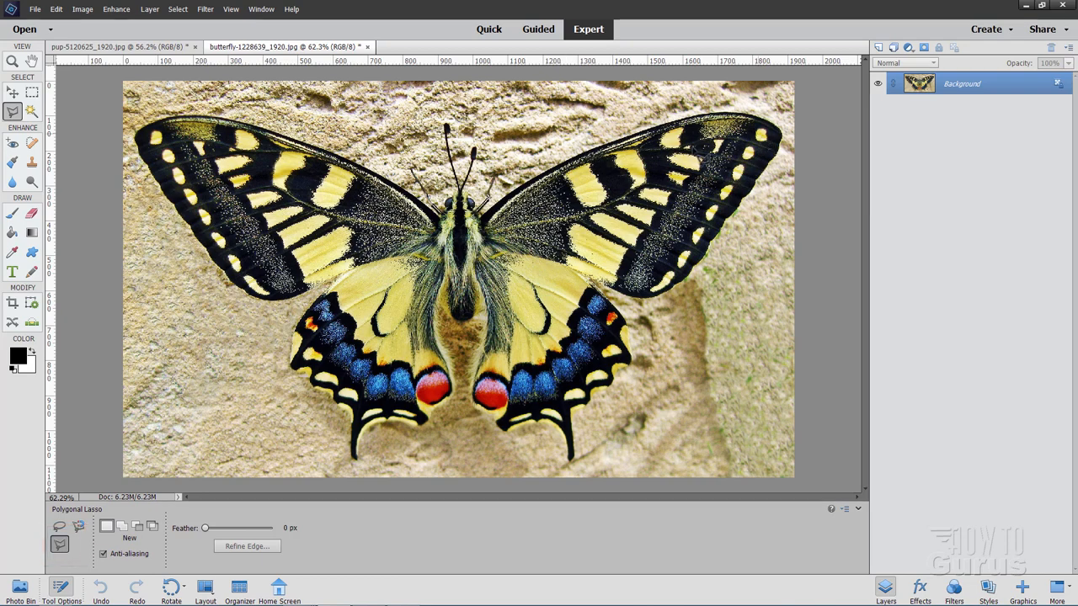
mouse_move(150, 265)
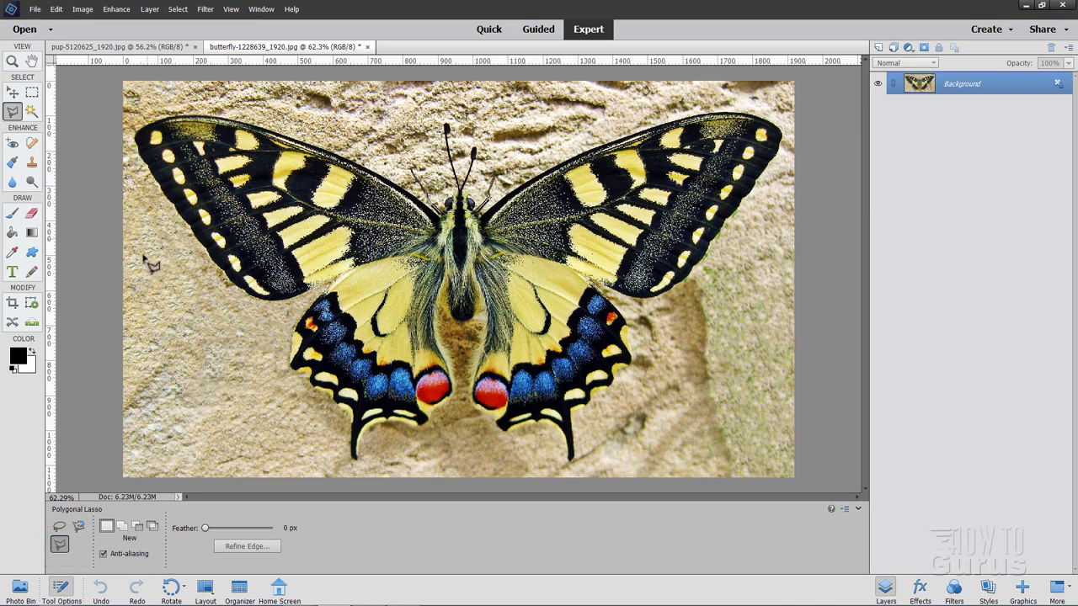
mouse_move(300, 311)
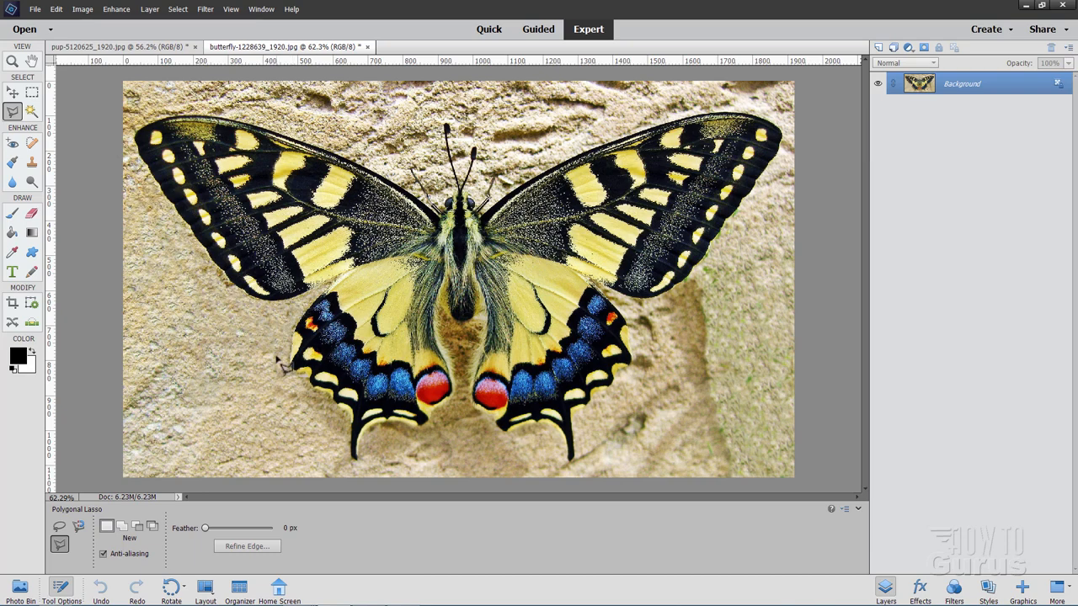
mouse_move(336, 295)
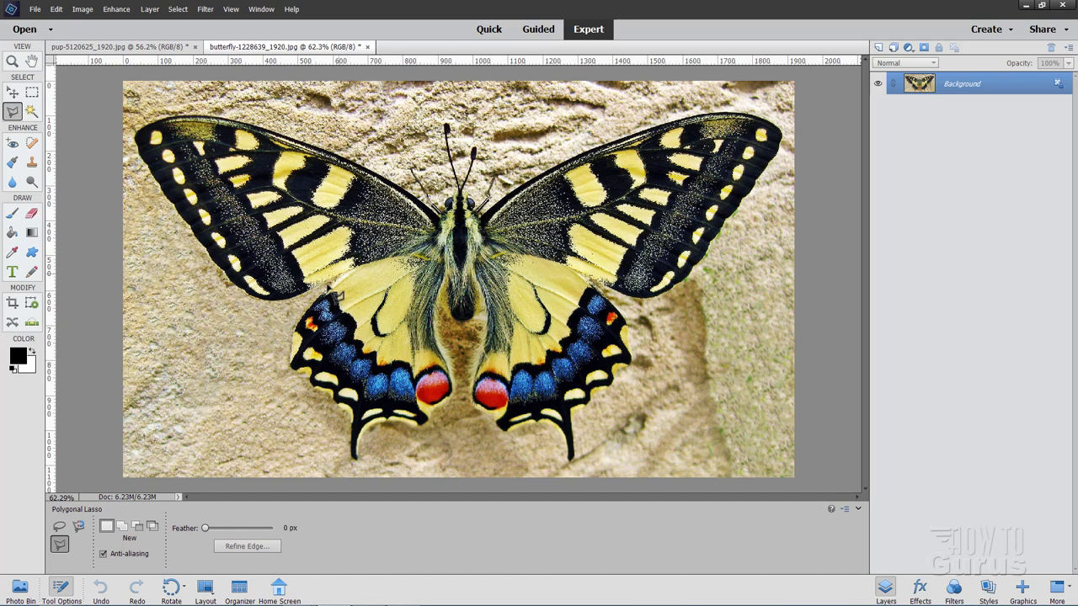
mouse_move(636, 341)
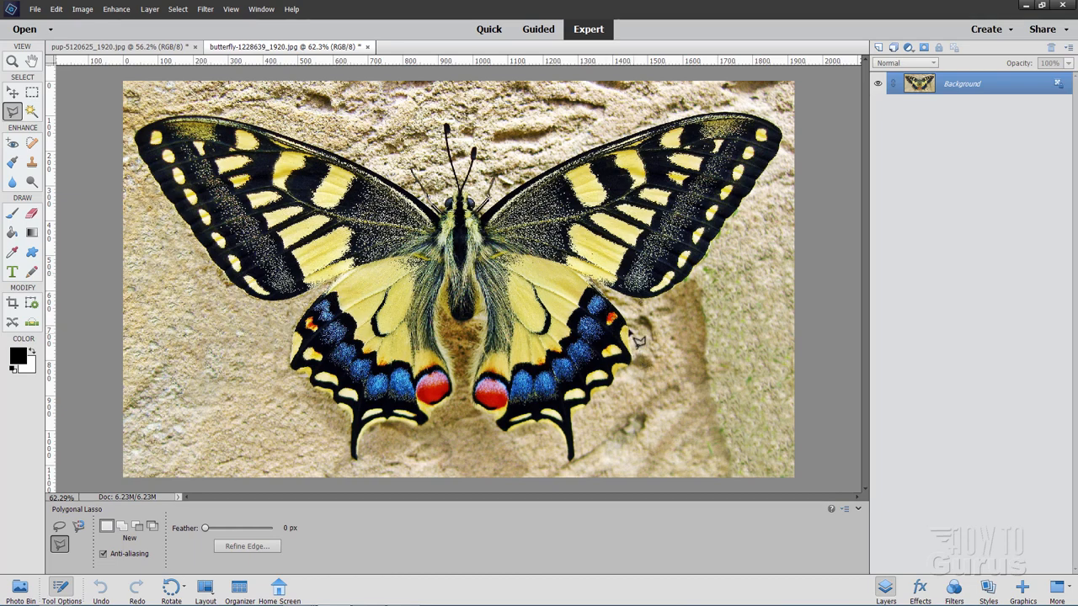
mouse_move(614, 402)
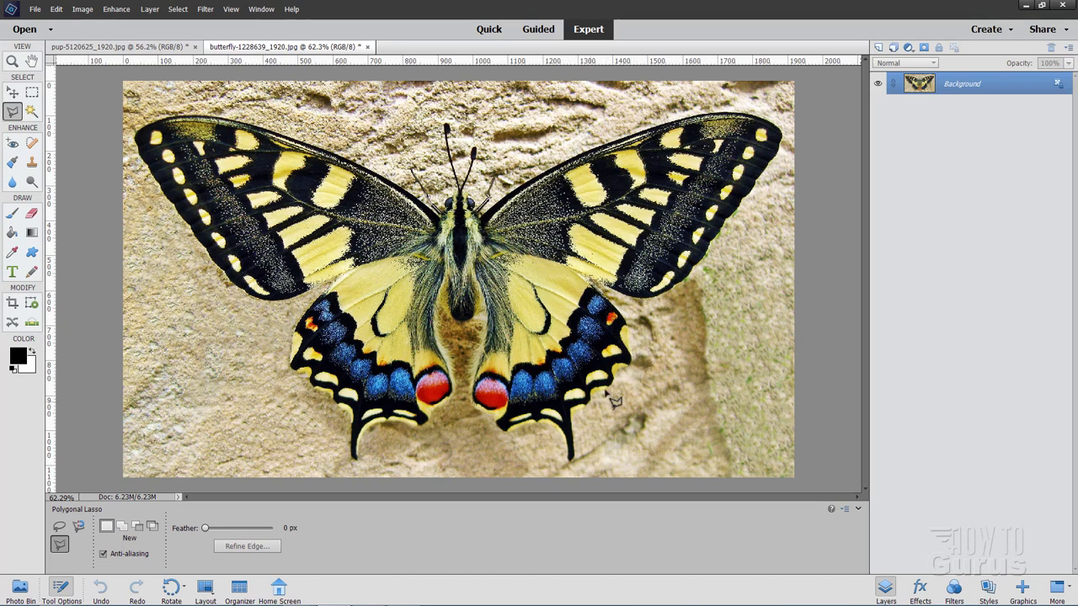
mouse_move(467, 311)
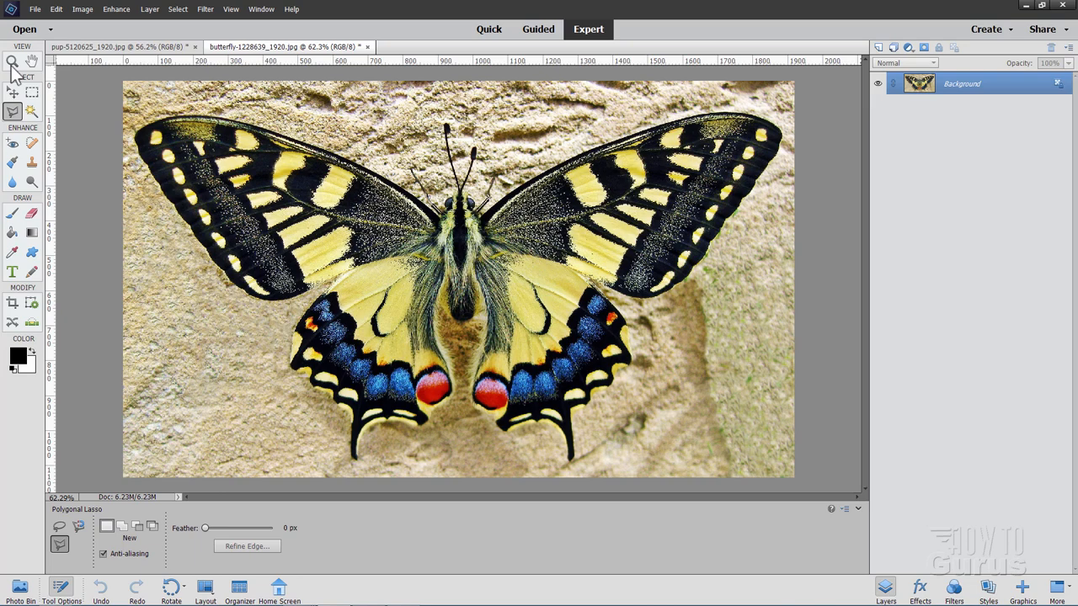
- Zoom to 200% on the left wing and place lasso points along its upper edge
left_click(12, 62)
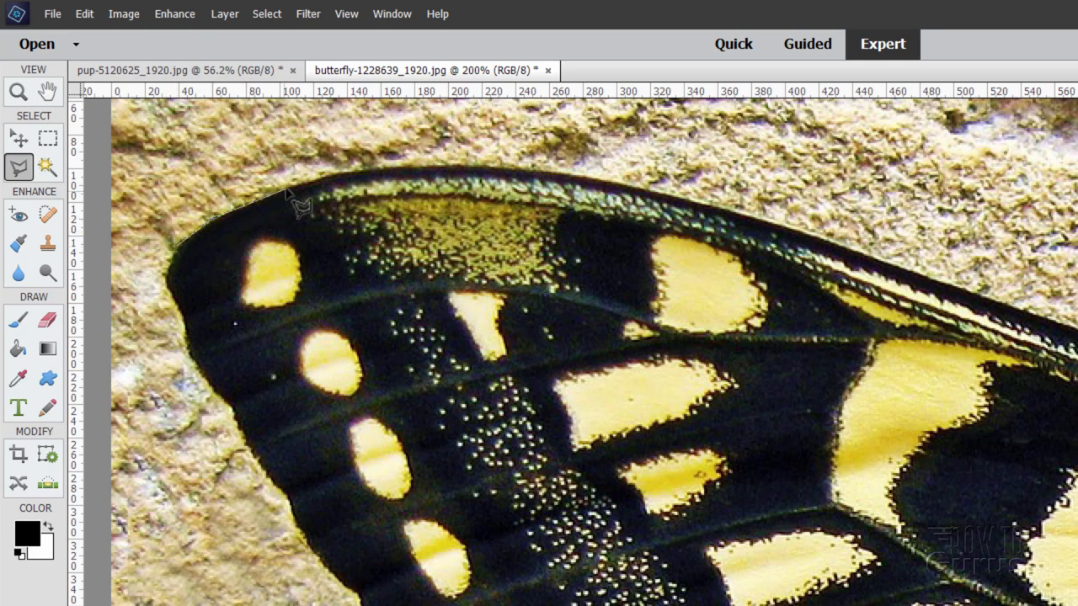
mouse_move(362, 185)
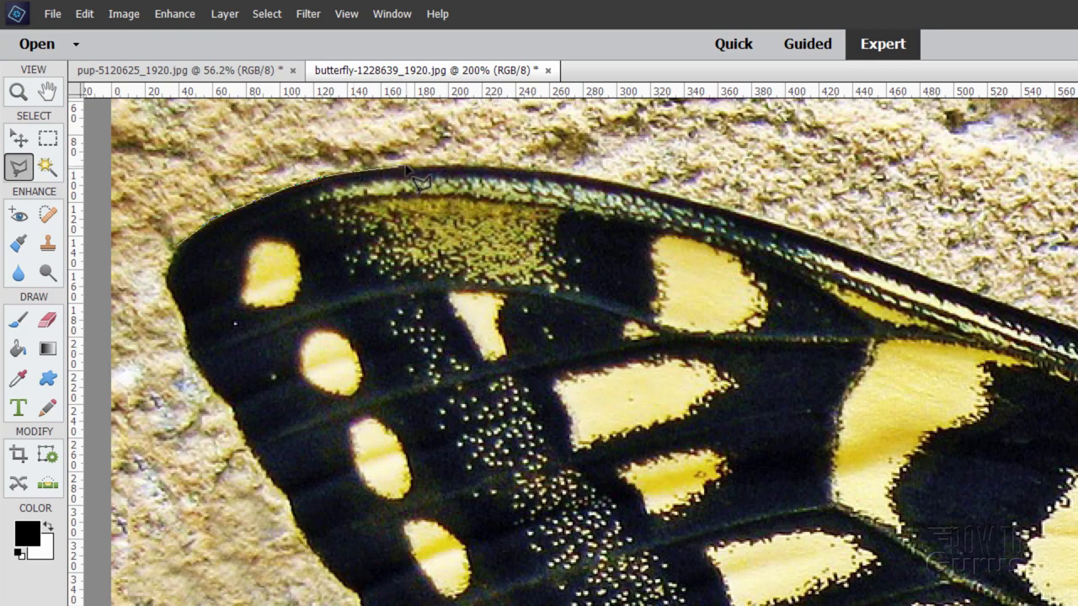
left_click_drag(413, 176, 484, 177)
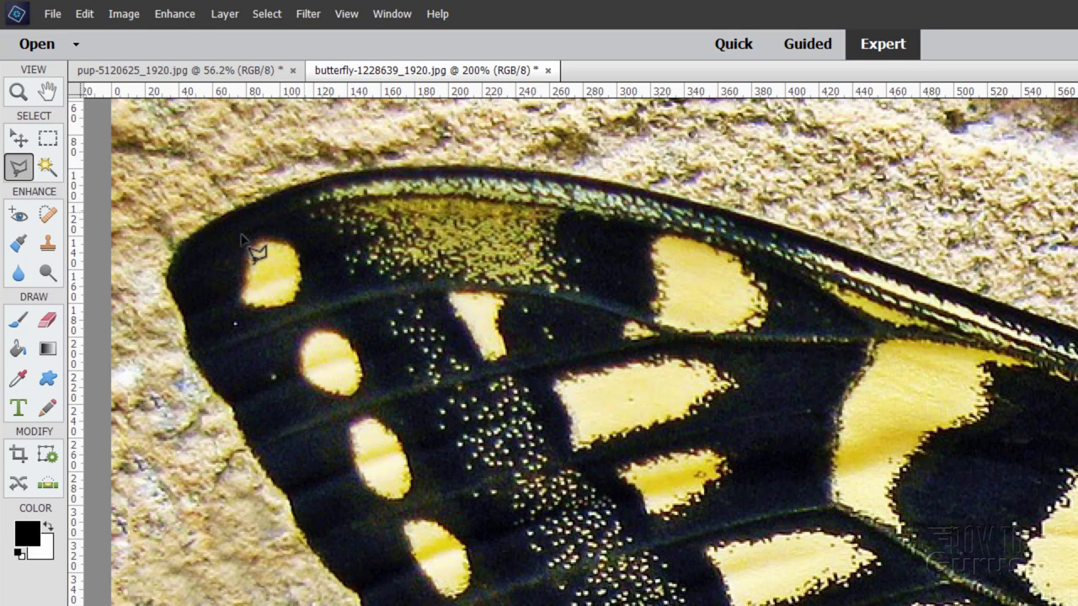
mouse_move(227, 235)
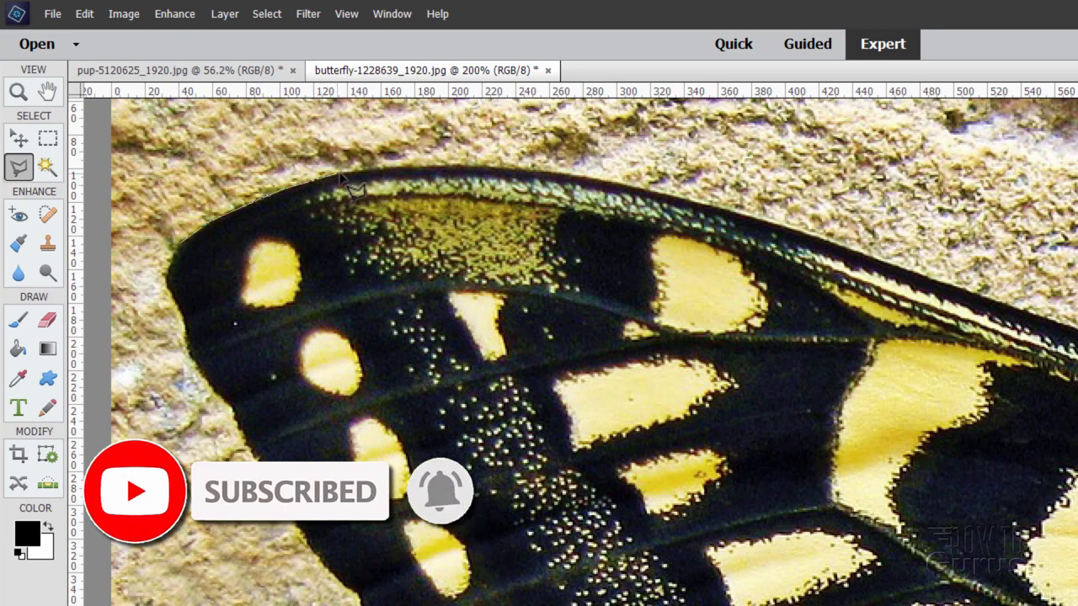
mouse_move(472, 173)
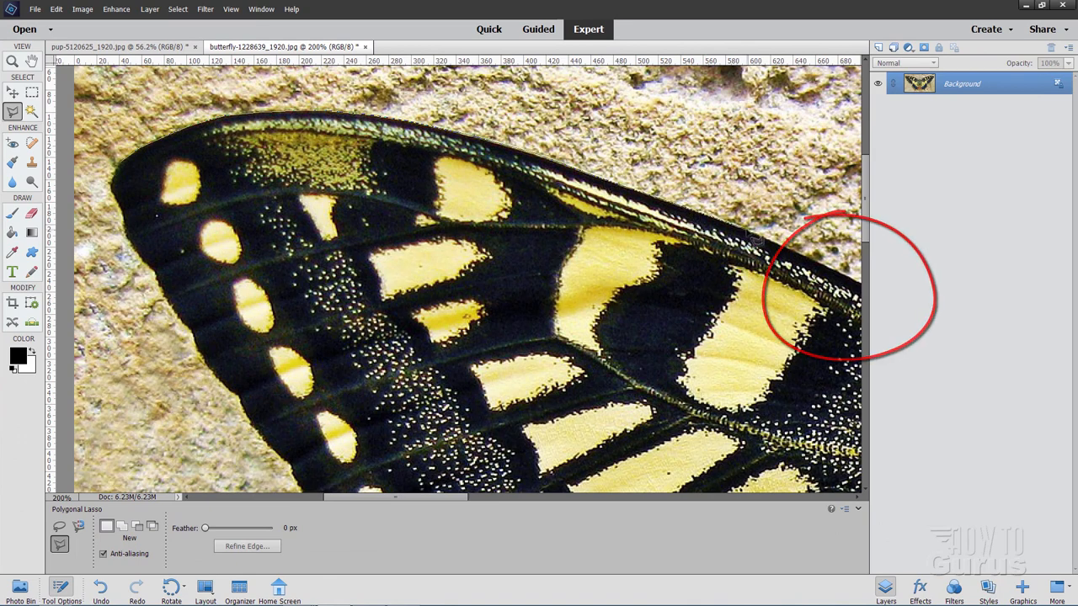
- Pan with Spacebar and trace the lasso past the left wing around the antennae
key("space")
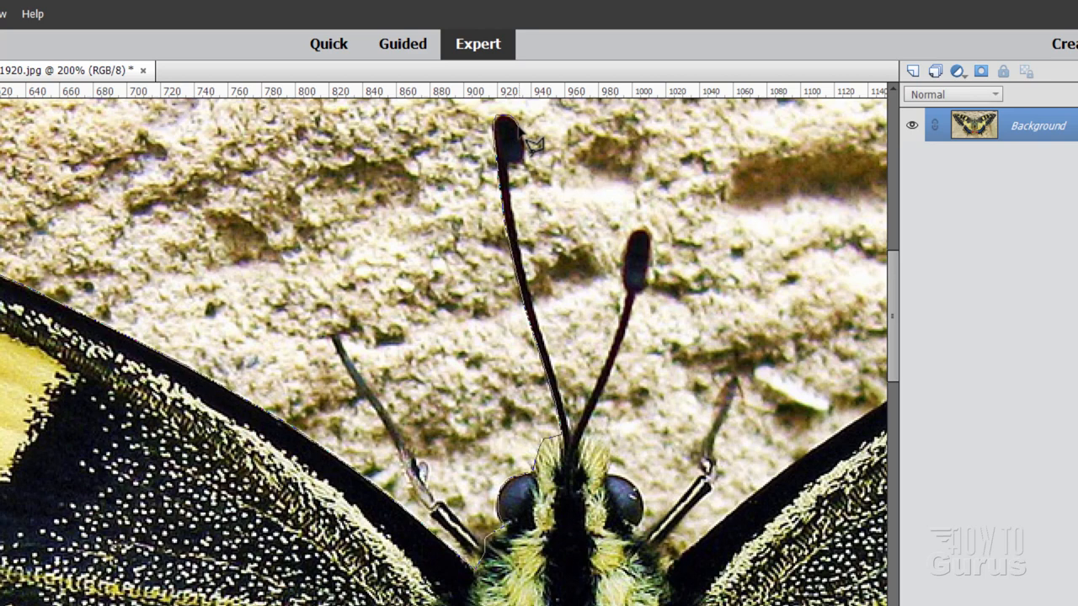
mouse_move(531, 156)
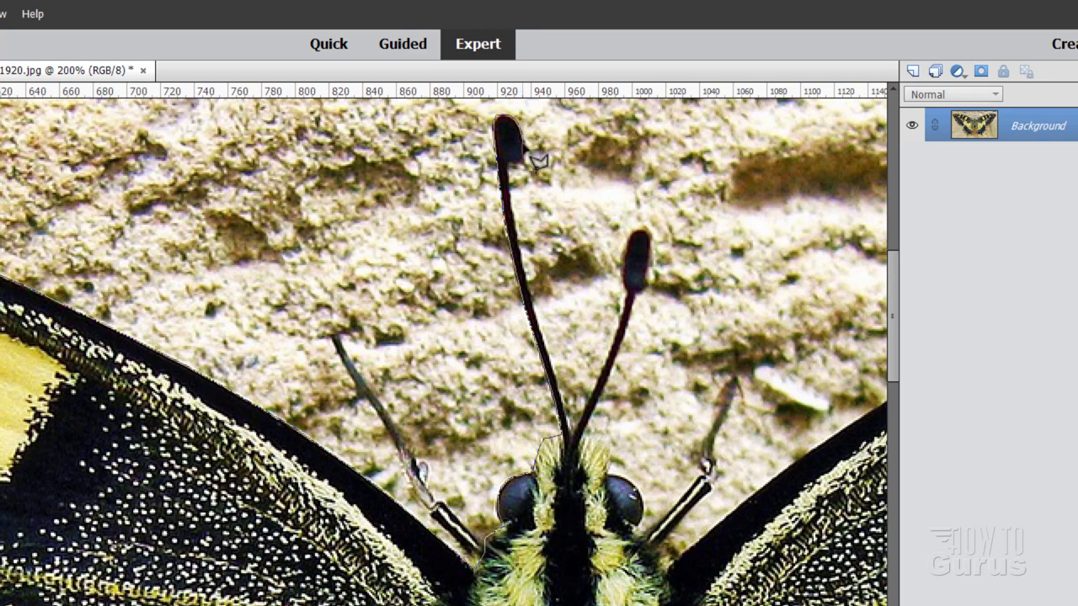
mouse_move(535, 168)
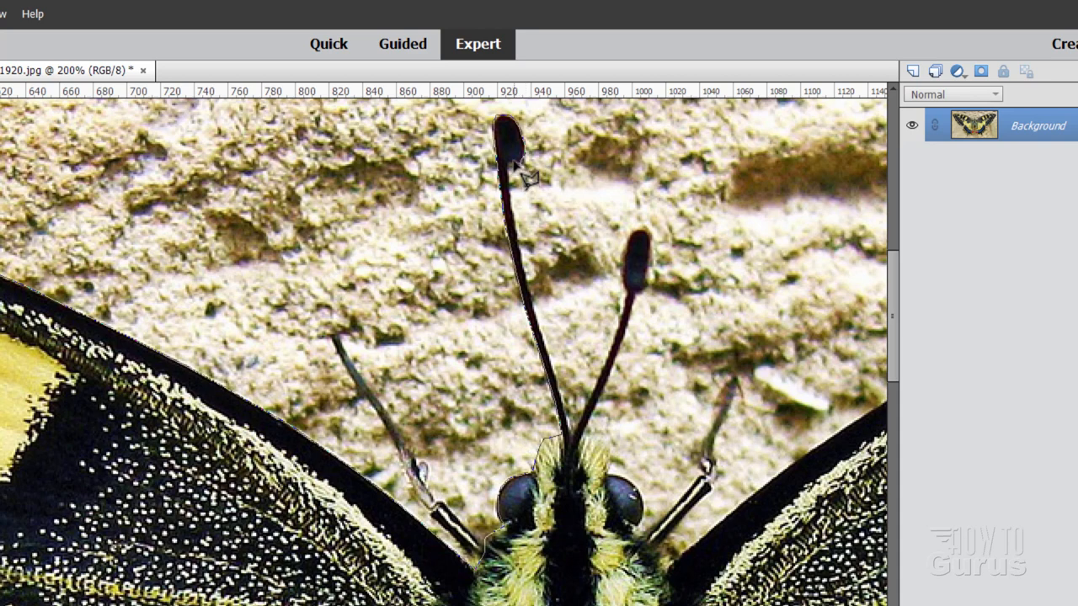
mouse_move(522, 198)
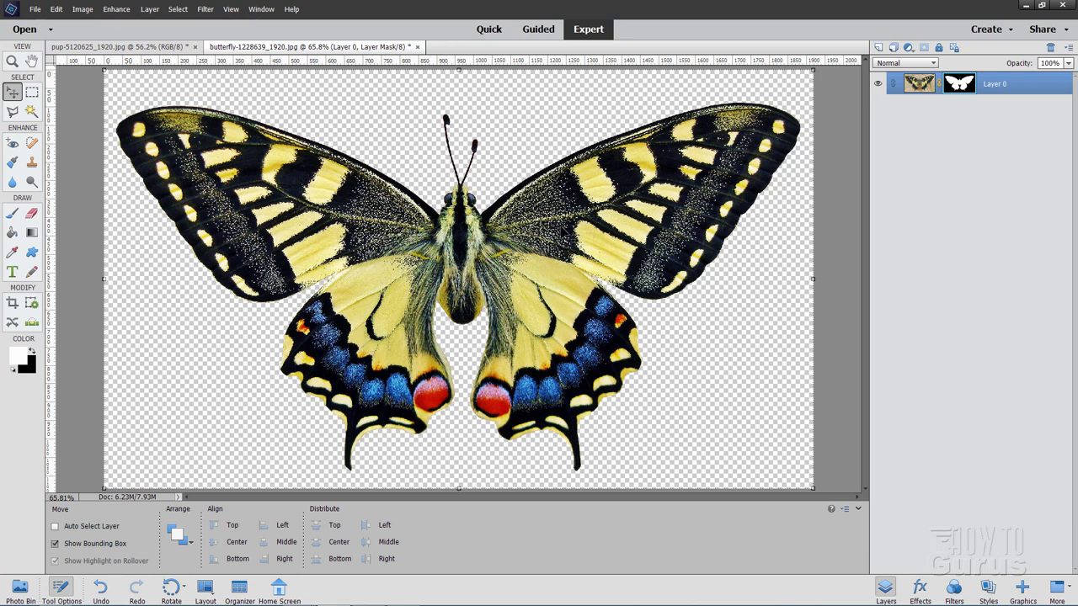
mouse_move(139, 143)
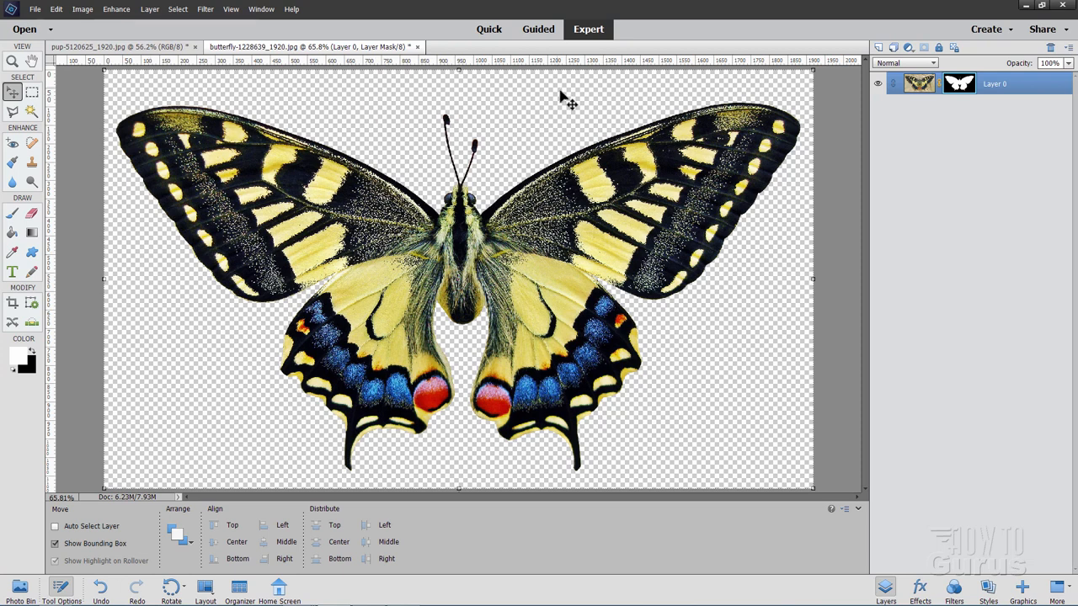
mouse_move(715, 441)
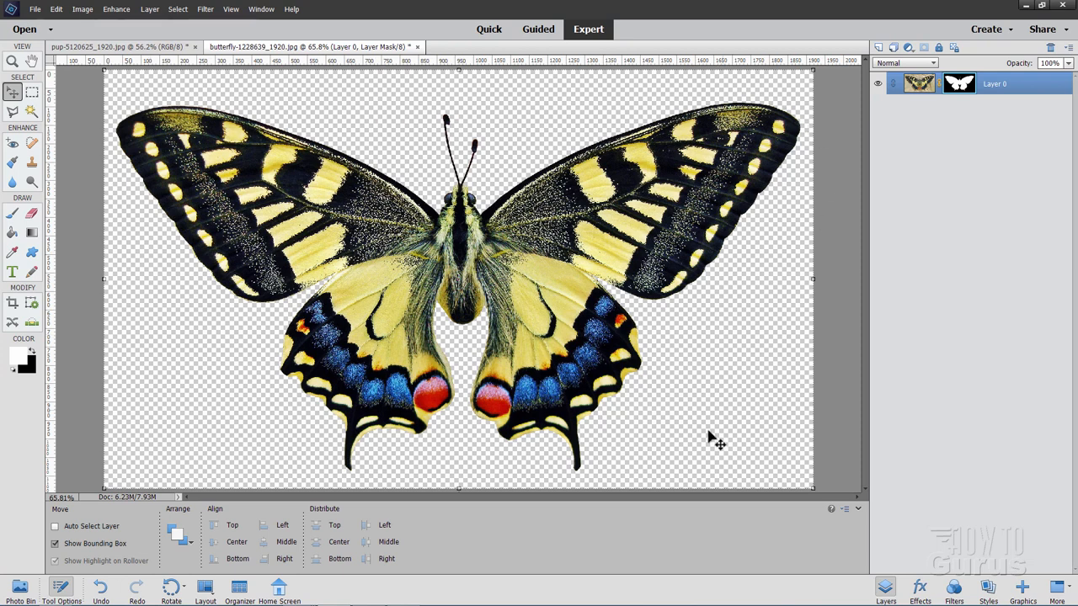
mouse_move(136, 243)
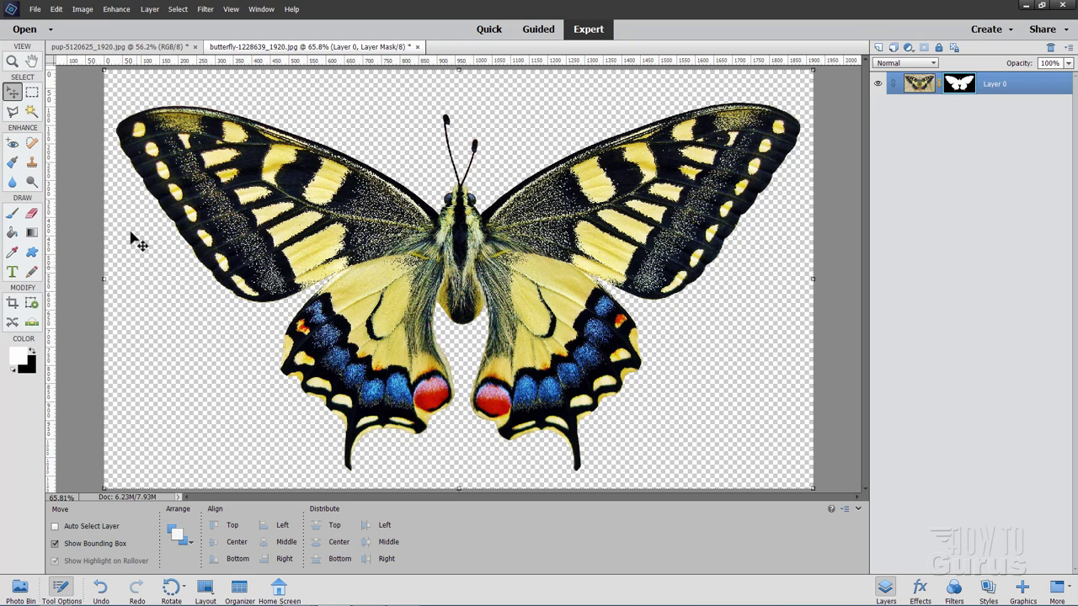
- Save the butterfly cut-out as a PNG copy, accepting the default PNG options
left_click(36, 9)
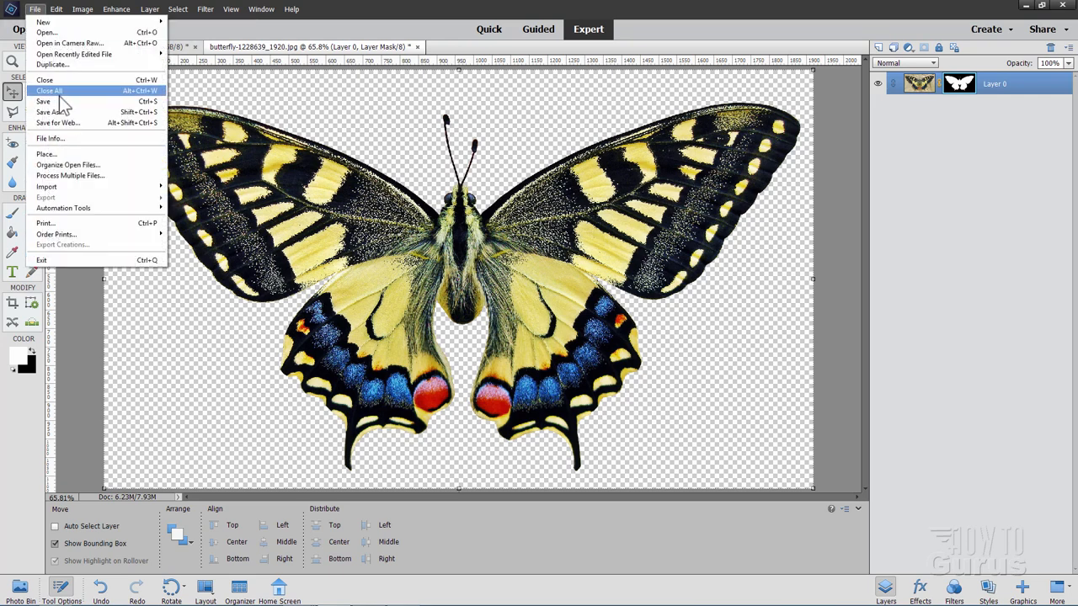
left_click(50, 112)
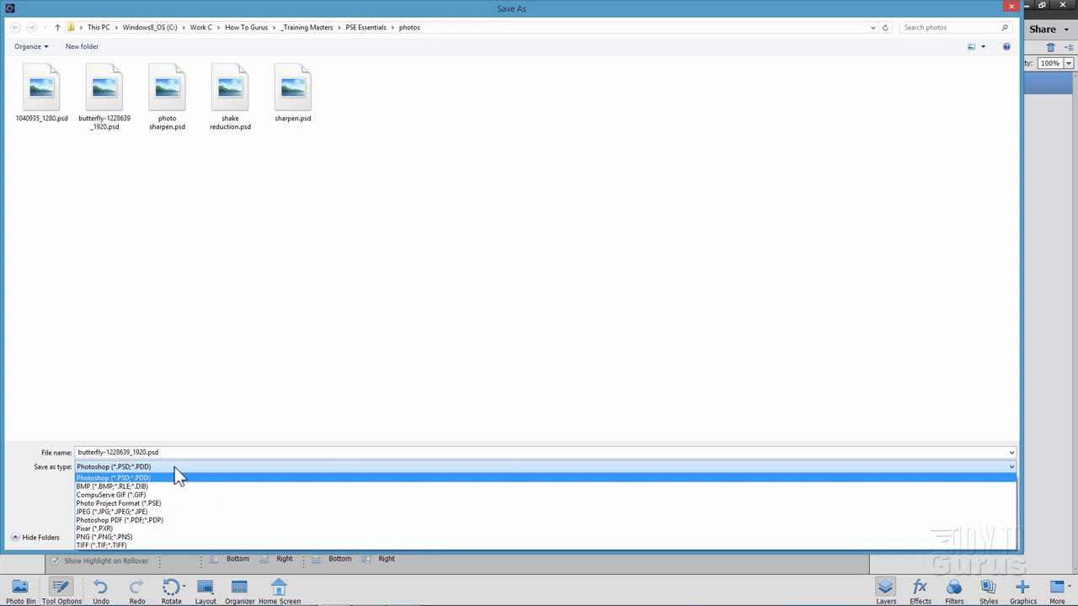
left_click(105, 537)
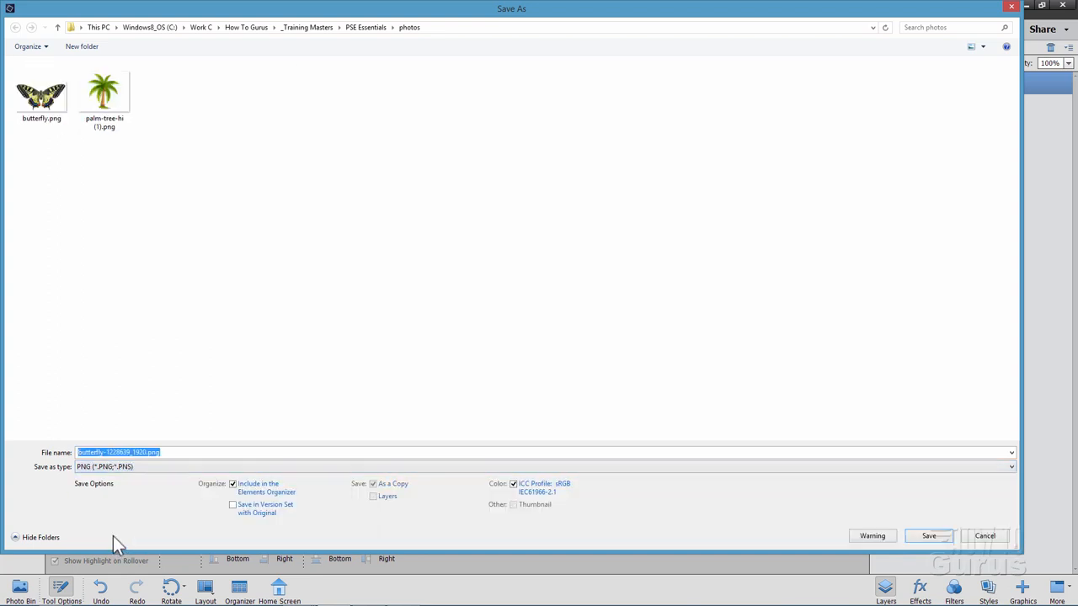
left_click(41, 92)
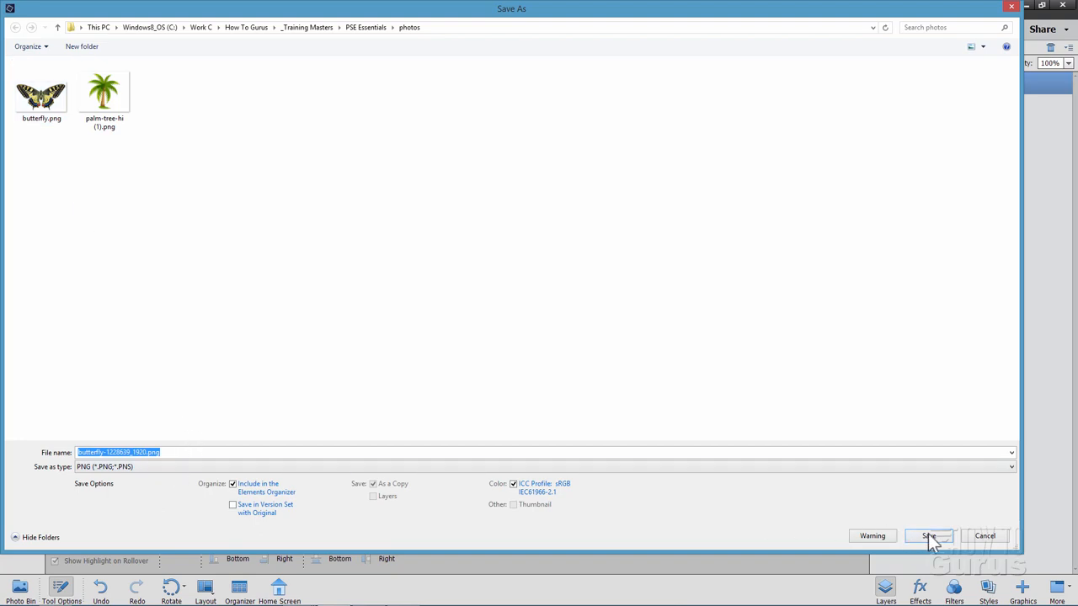
left_click(928, 535)
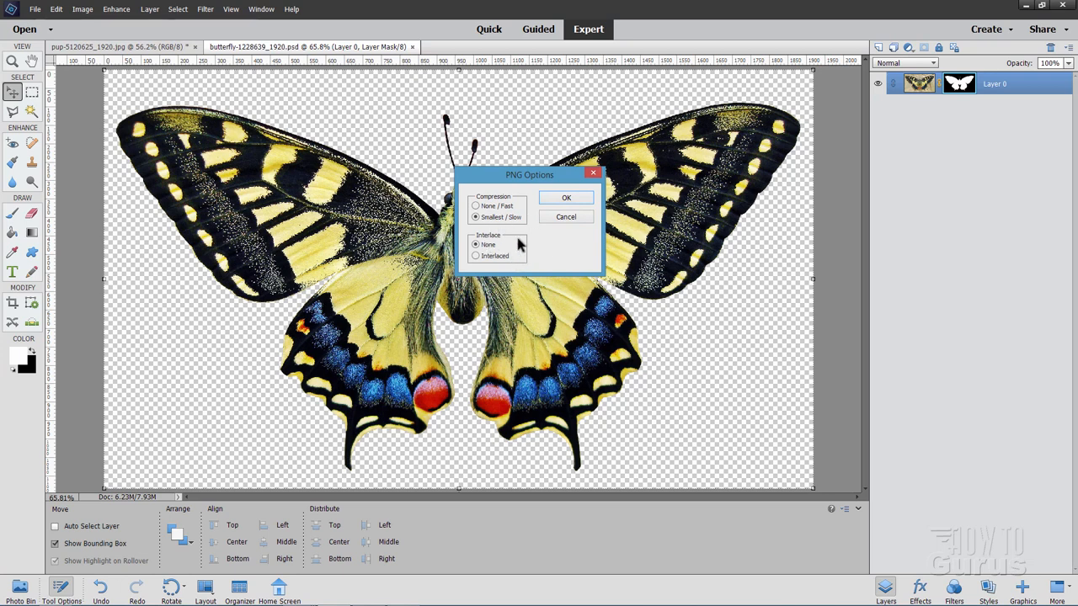
left_click(566, 197)
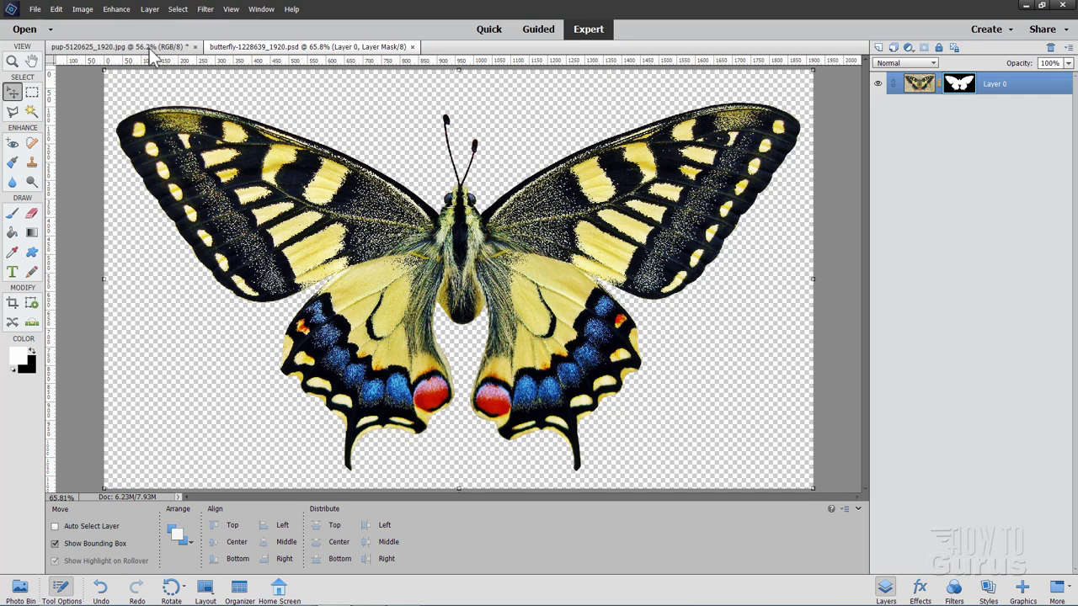
- Place butterfly-1228639_1920.png into the pup photo as a new layer
left_click(110, 46)
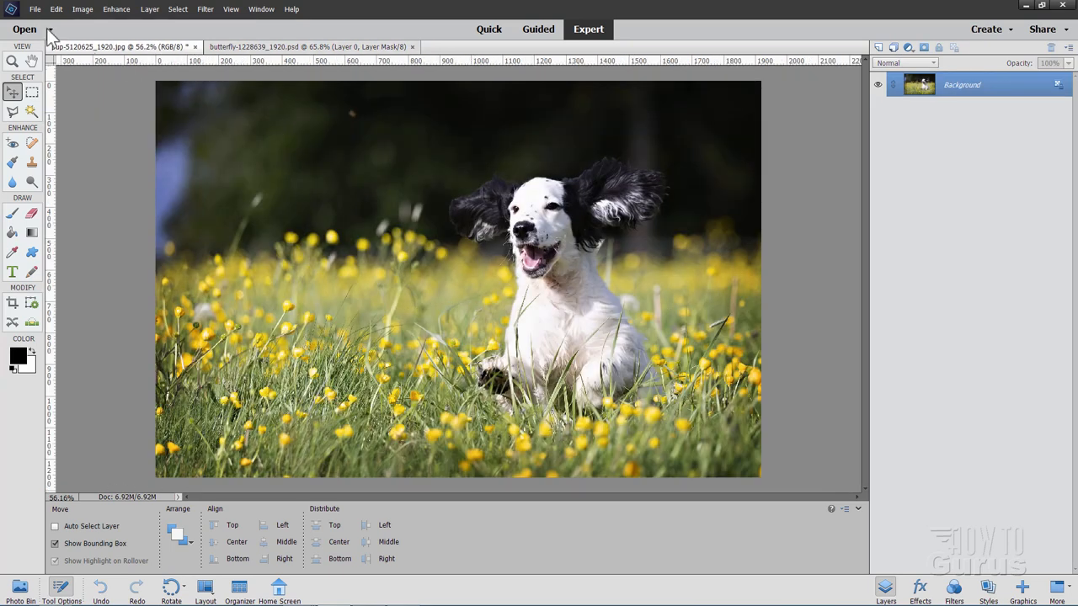
left_click(36, 9)
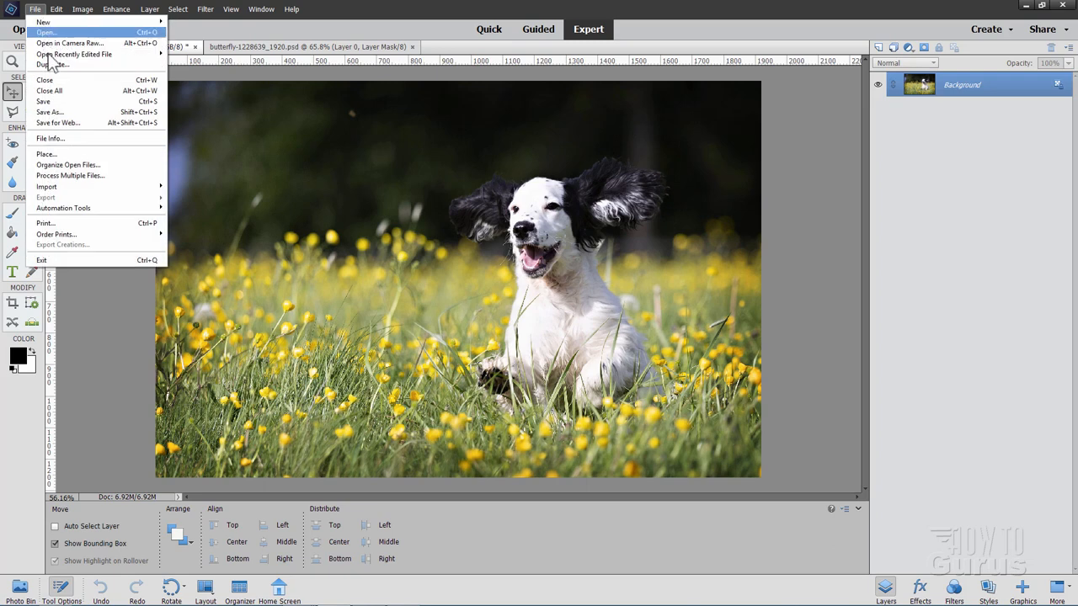
mouse_move(80, 164)
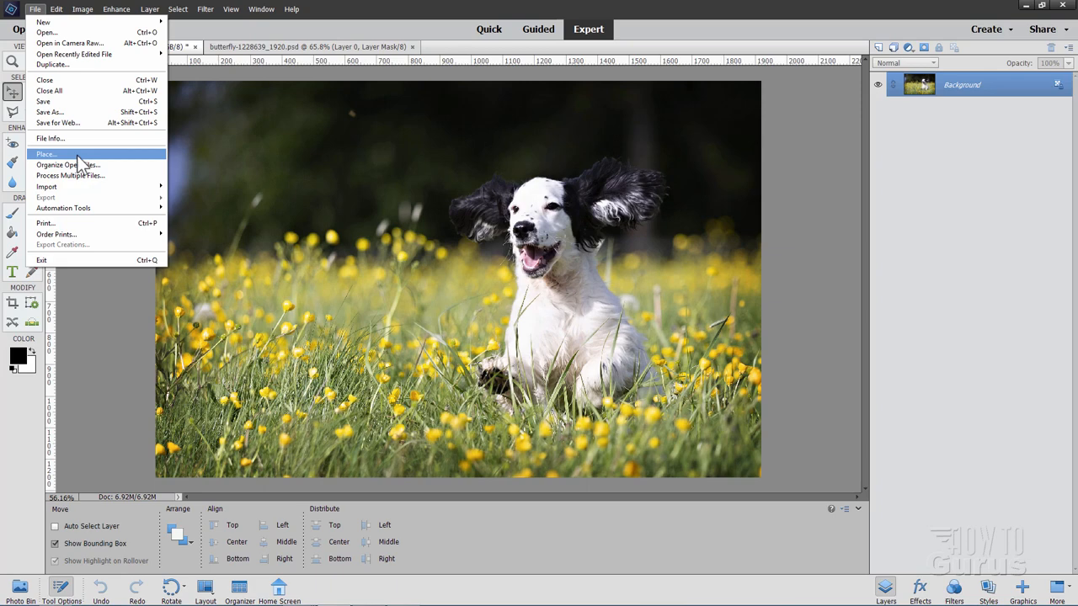
left_click(46, 153)
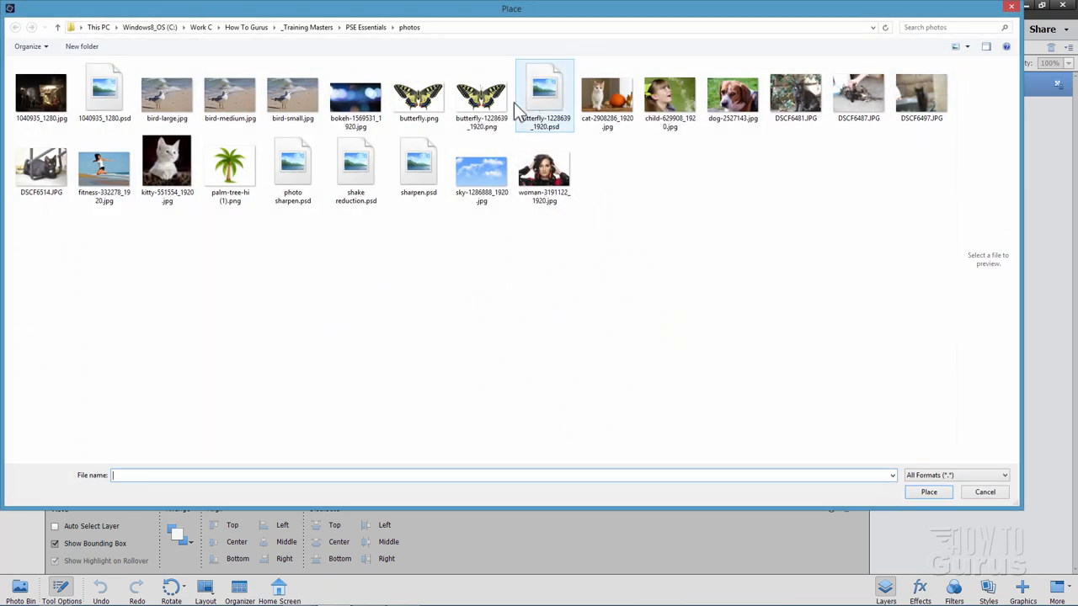
left_click(481, 95)
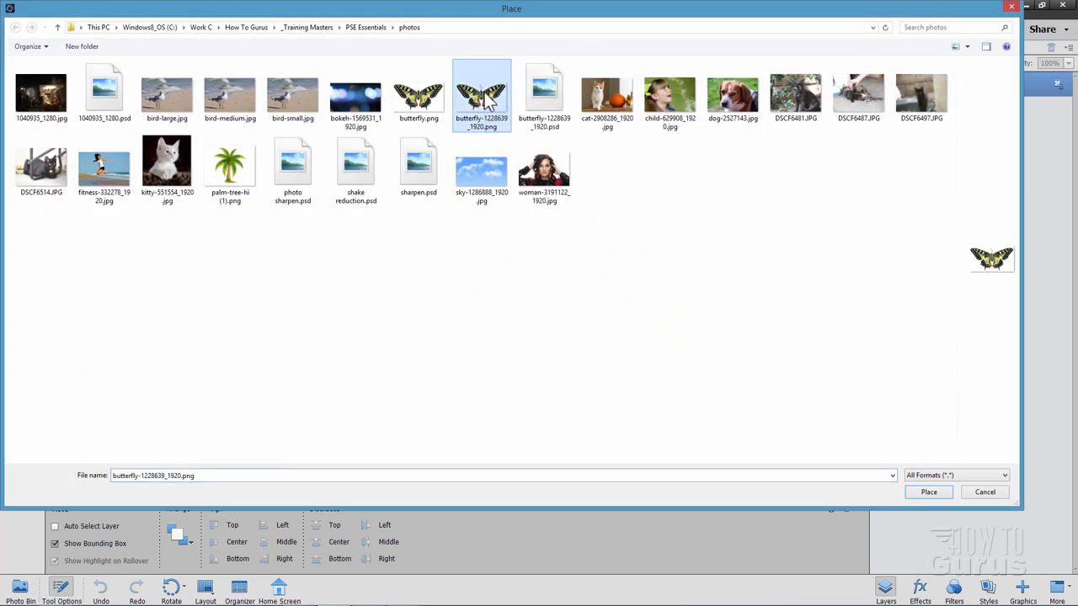
left_click(928, 491)
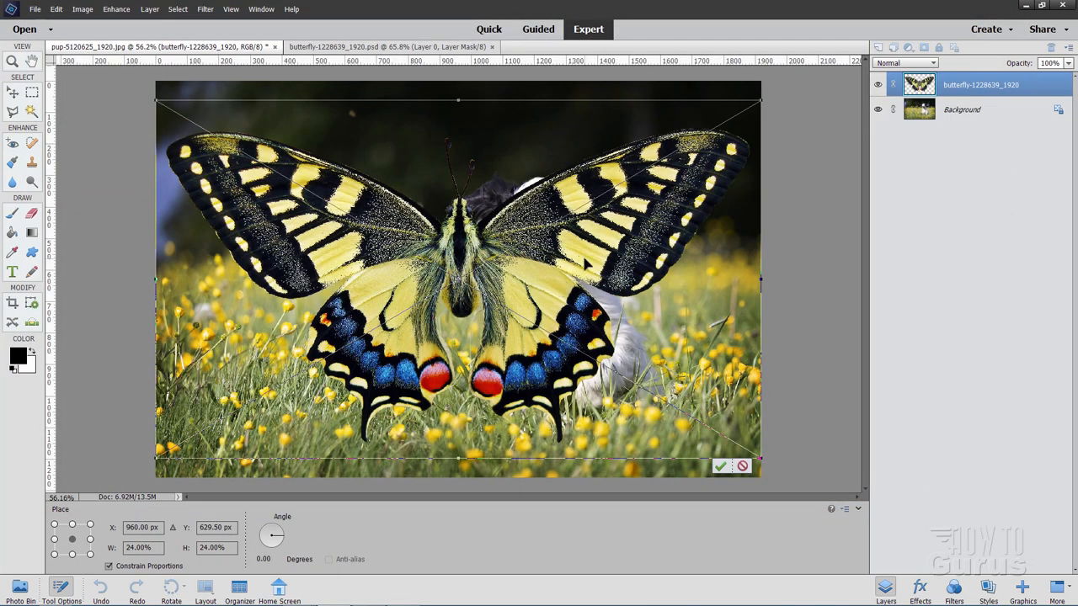
mouse_move(720, 375)
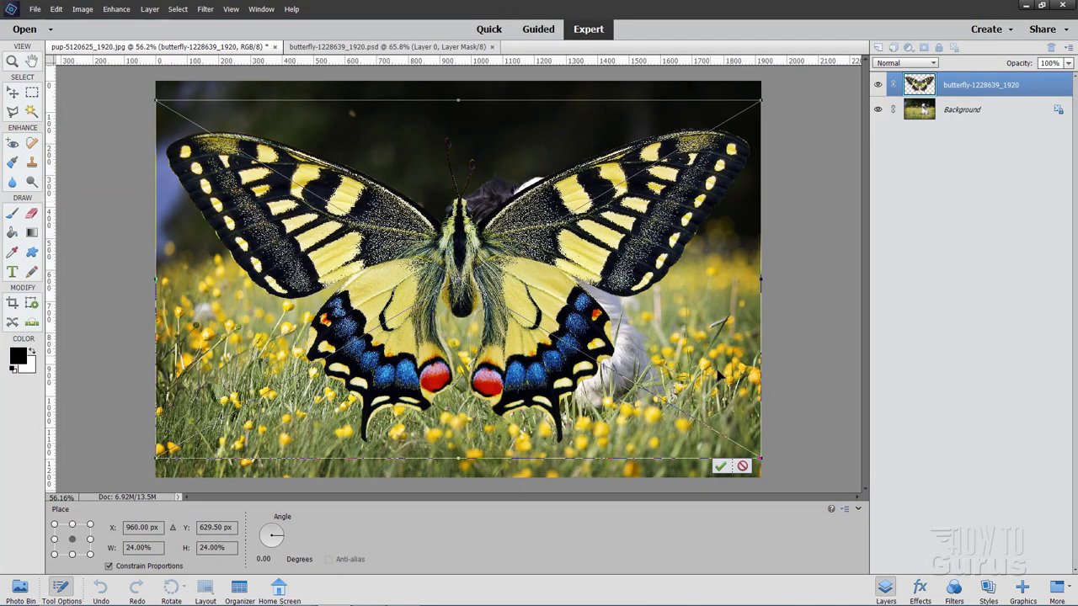
- Shrink the butterfly, move it left of the dog, rotate it about 28°, and commit
left_click(720, 466)
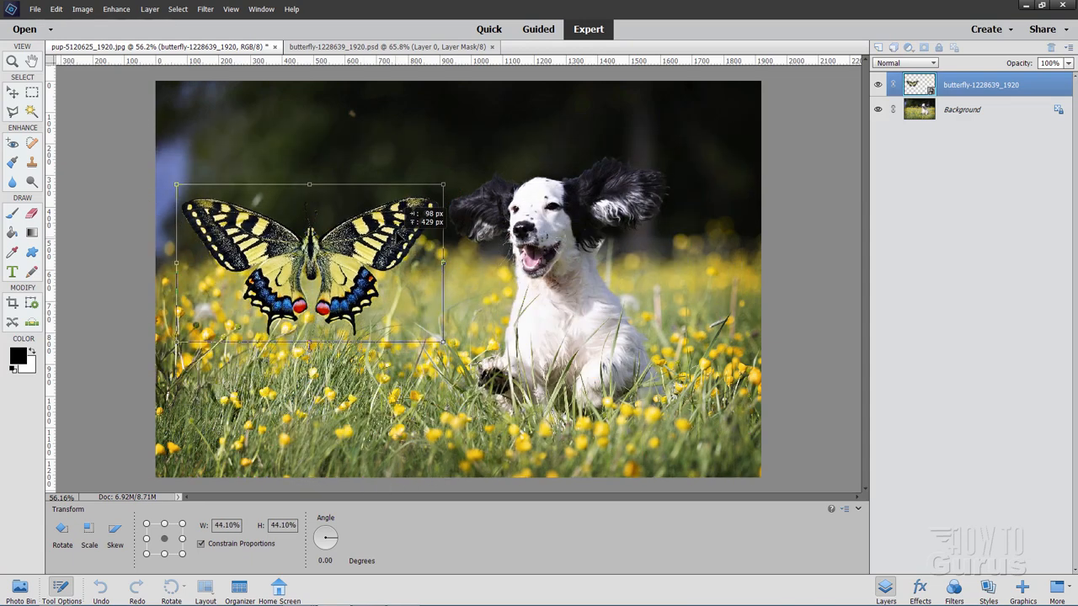
left_click_drag(309, 261, 305, 244)
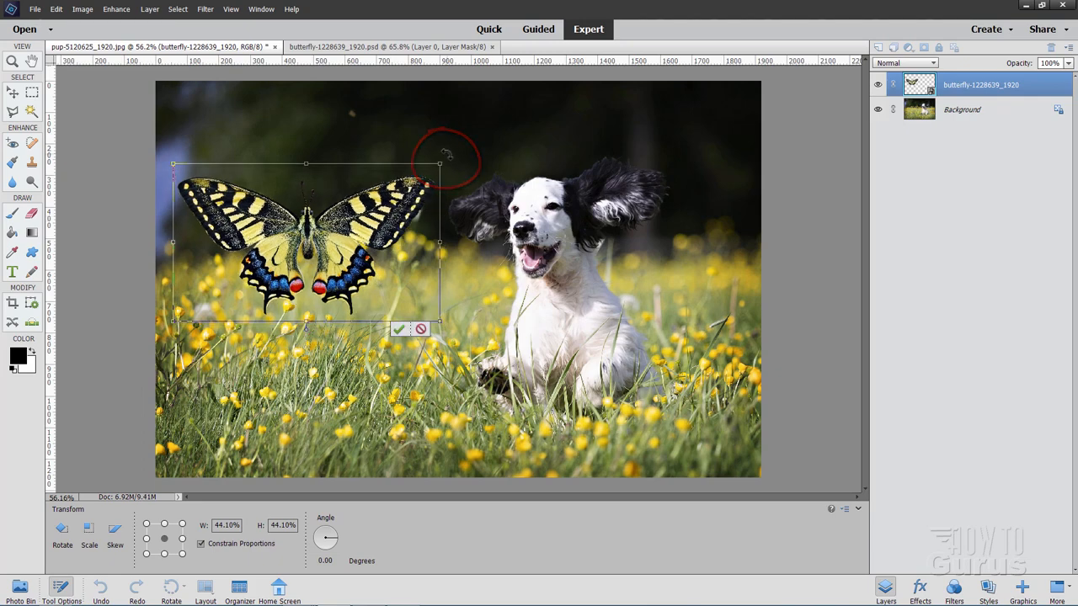
left_click_drag(449, 154, 471, 228)
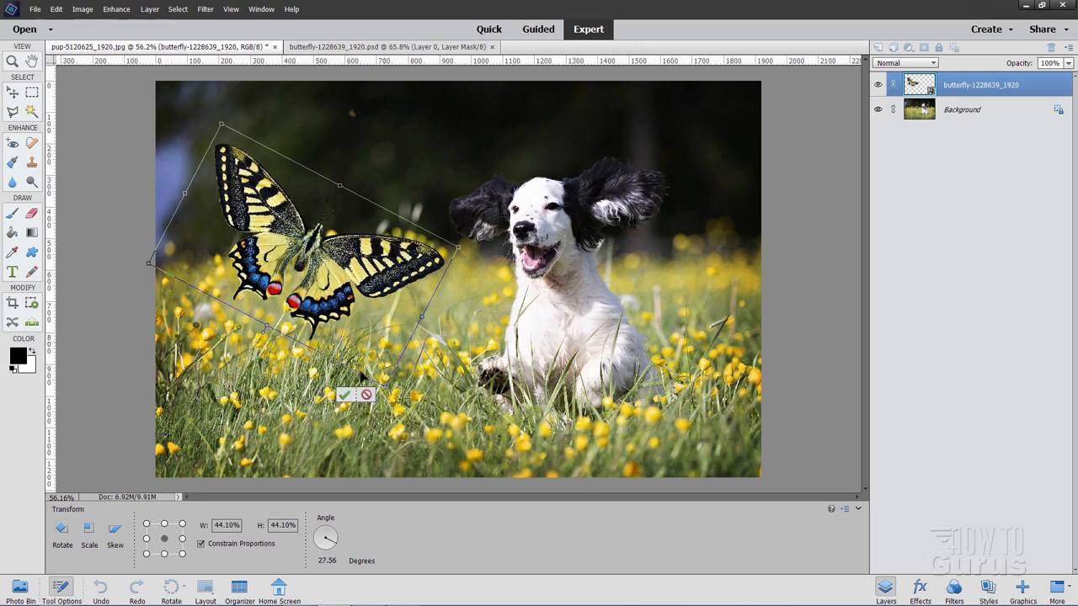
left_click(345, 395)
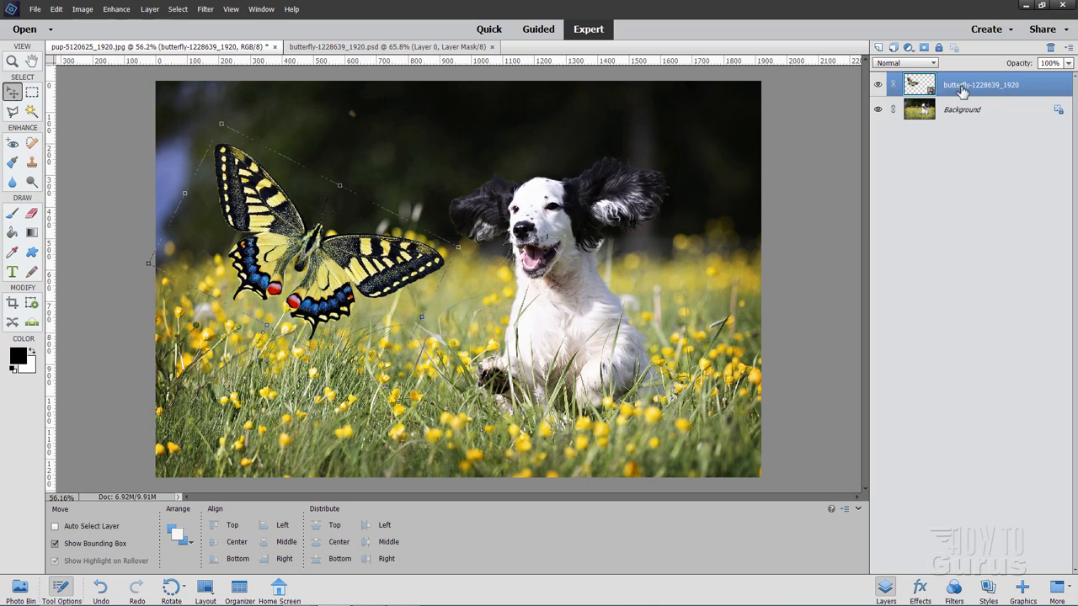
- Duplicate the butterfly layer, then rotate, halve and move the copy right of the dog
right_click(960, 84)
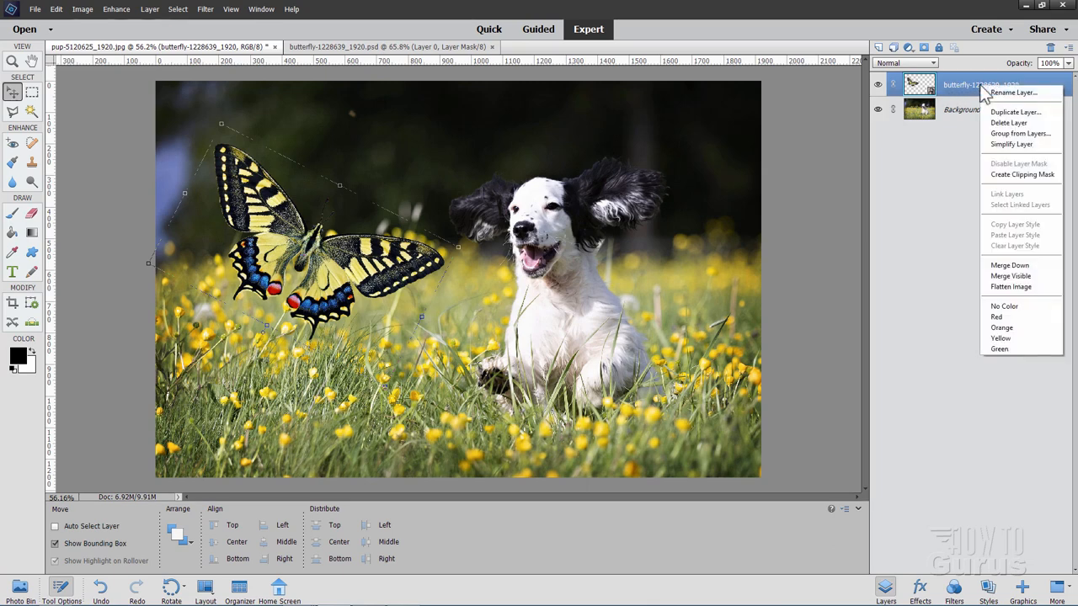
mouse_move(1015, 112)
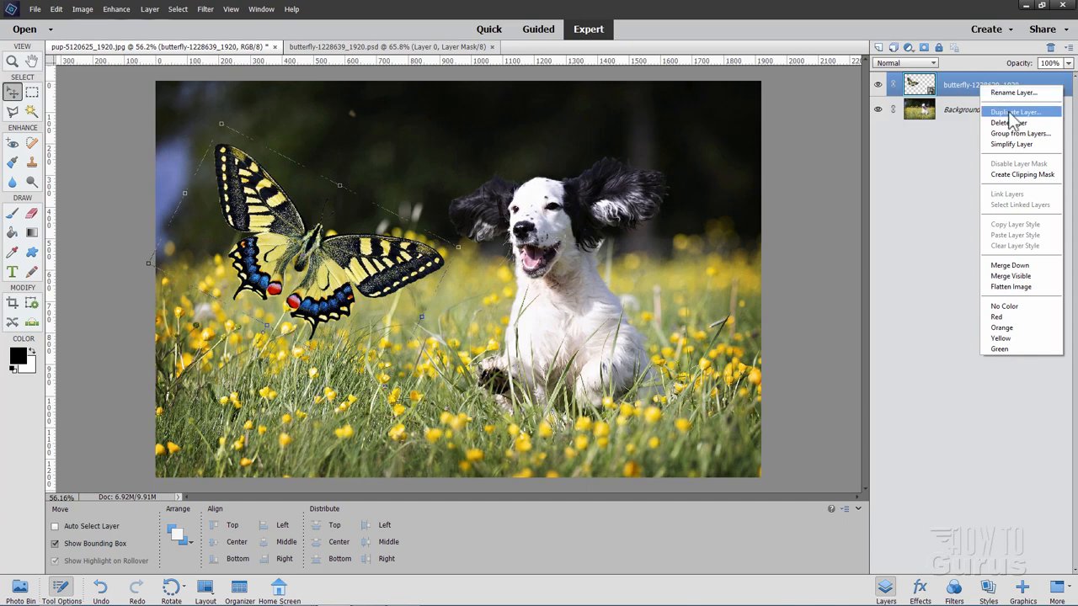
left_click(1018, 112)
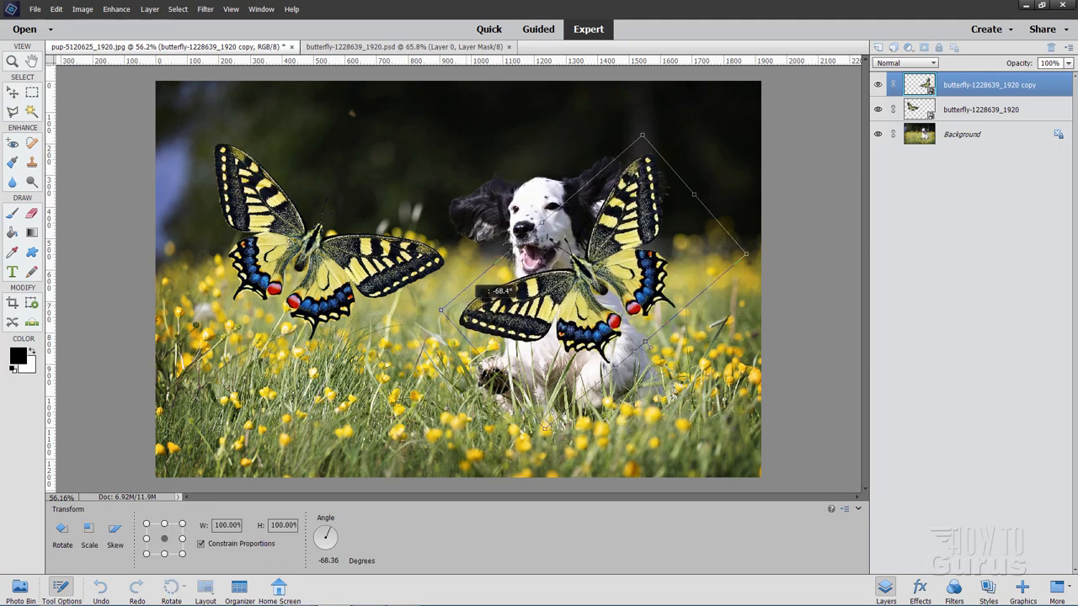
left_click_drag(643, 135, 630, 127)
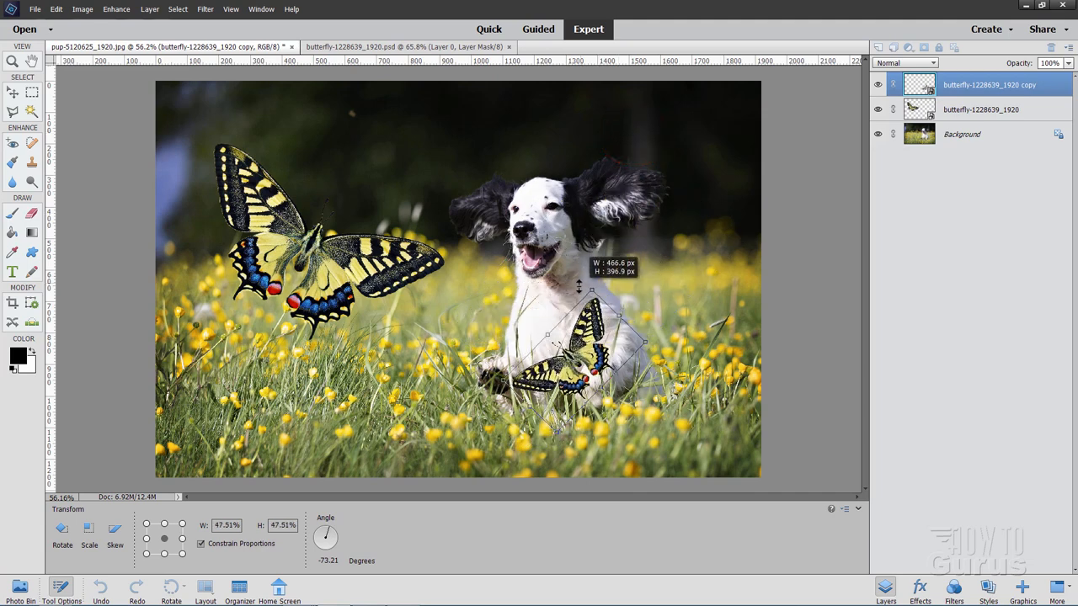
left_click_drag(560, 345, 674, 304)
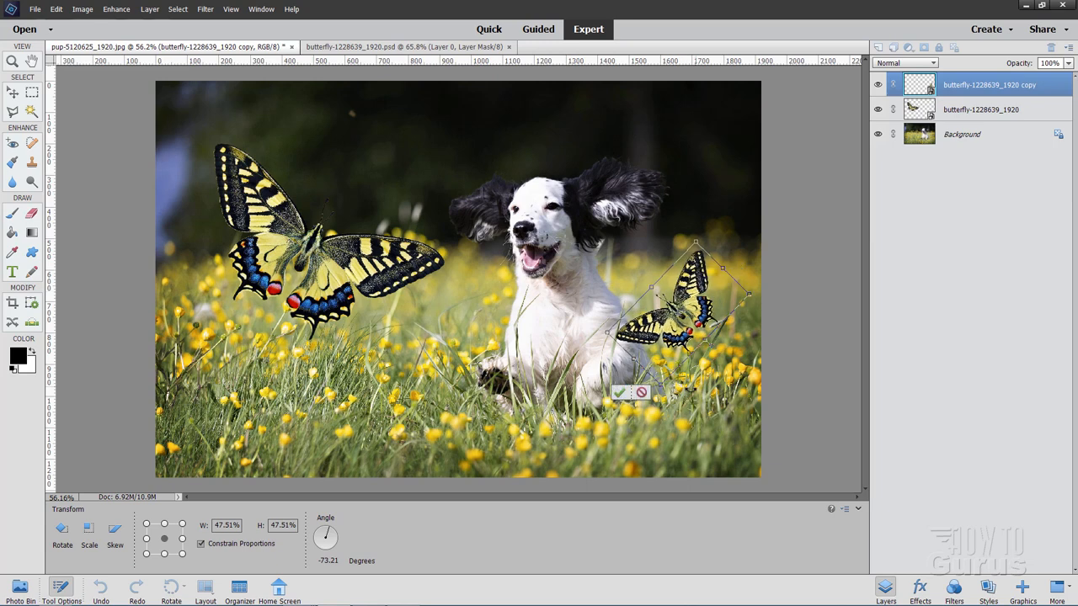
left_click(620, 394)
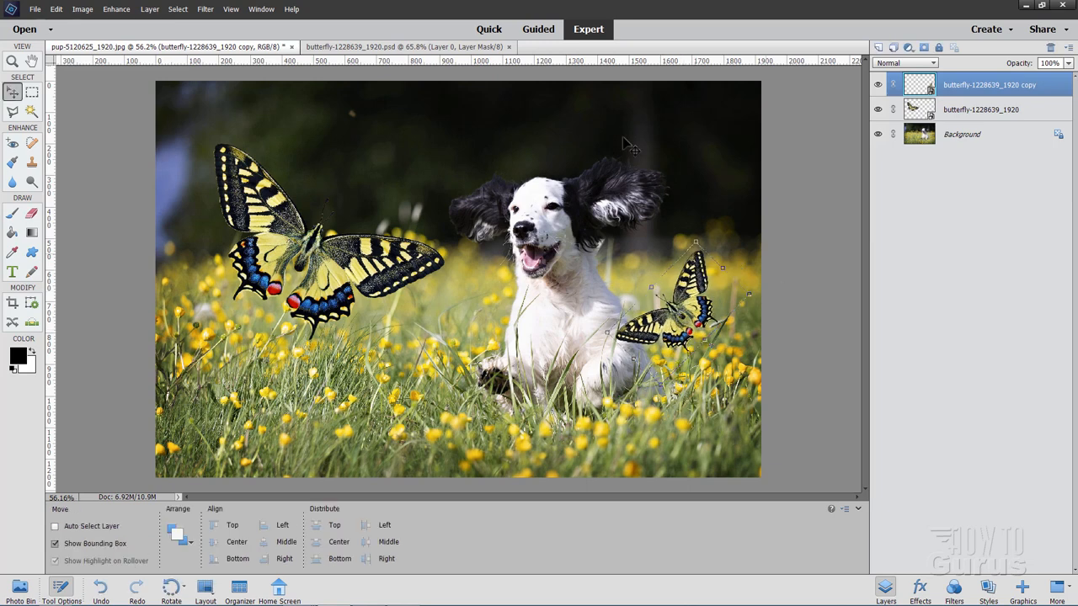
left_click(962, 134)
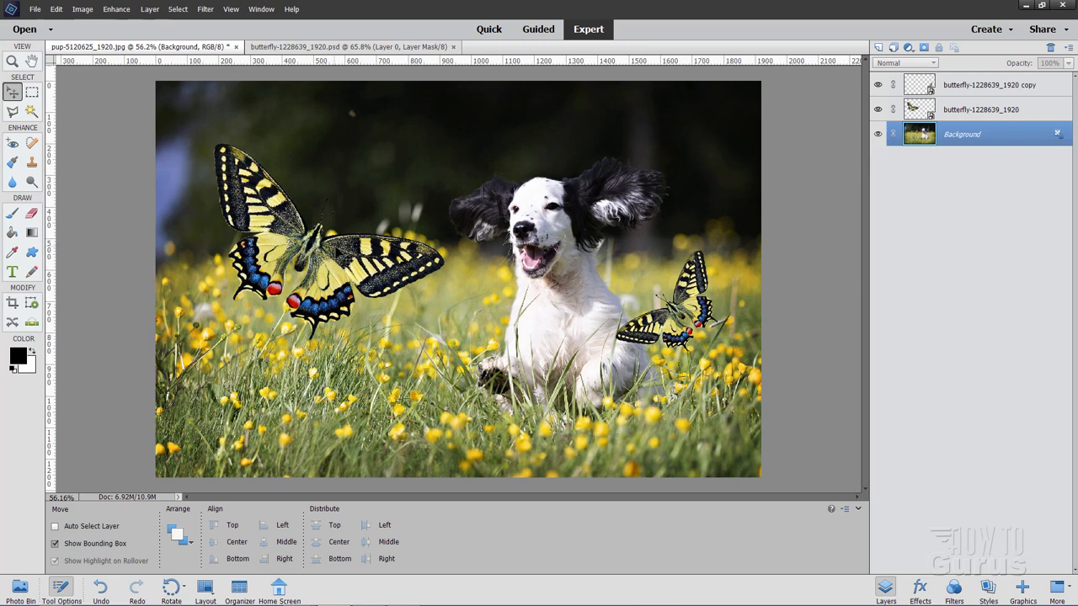
mouse_move(708, 358)
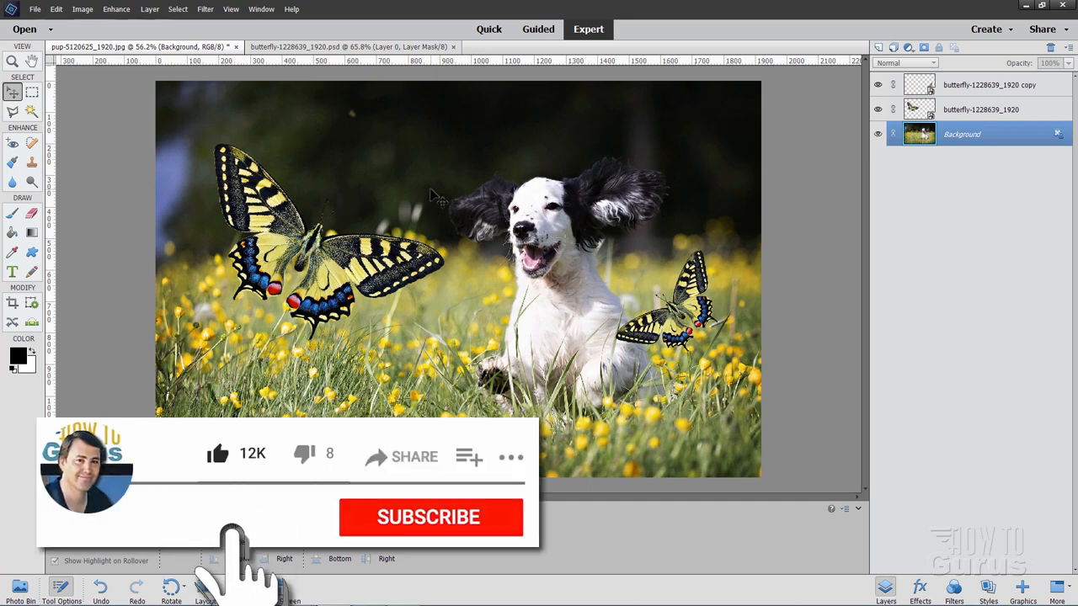
left_click(431, 517)
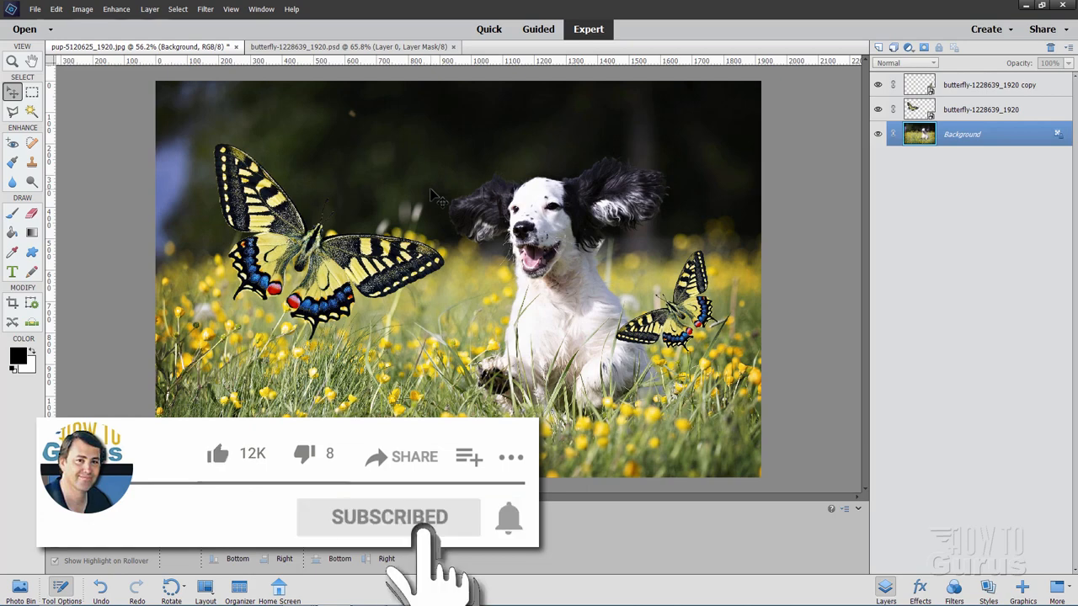